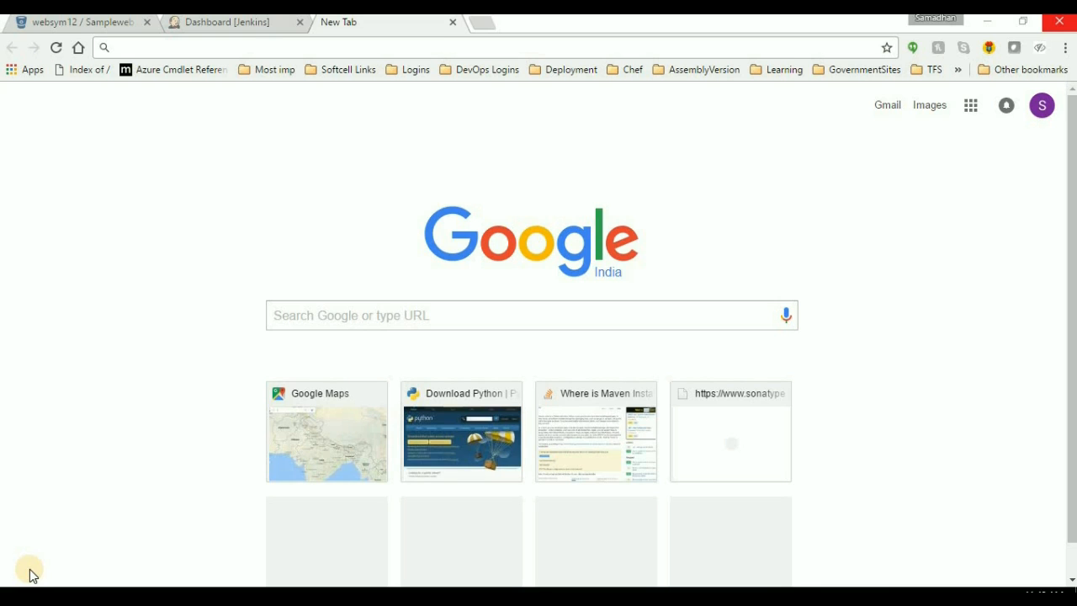
mouse_move(223, 282)
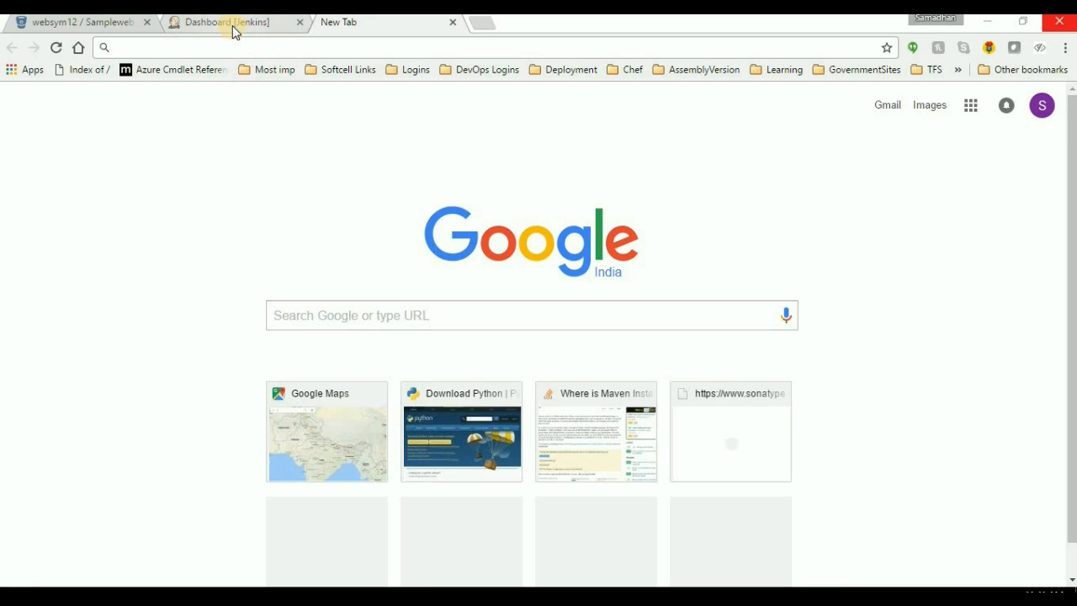
- Bring up the 'Dashboard [Jenkins]' tab listing Job_2, MasterBuild and Sampleweb
left_click(228, 22)
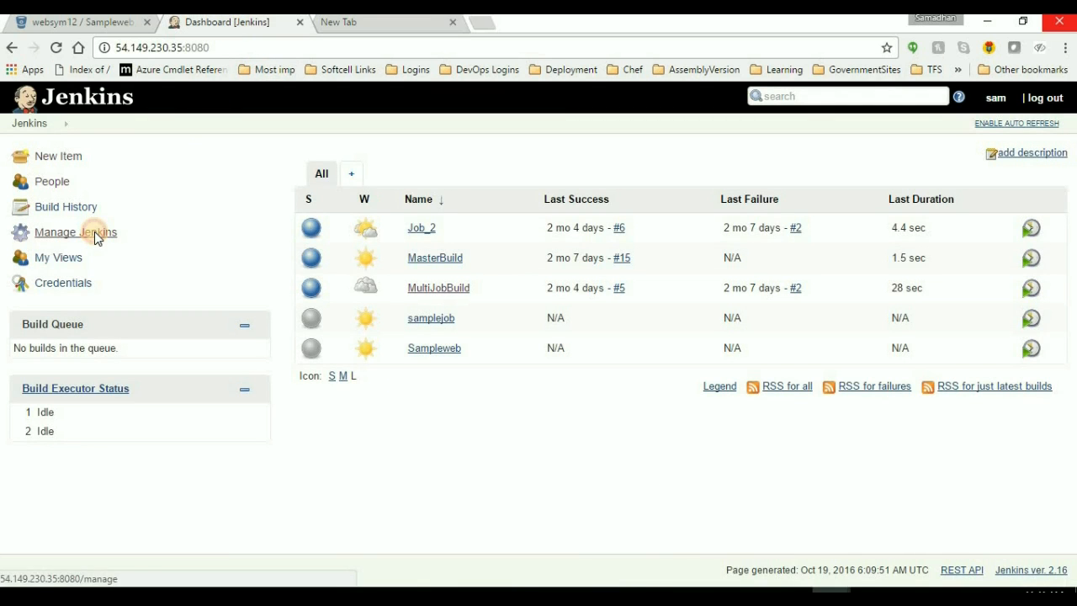
- Open the Available tab of Jenkins' Manage Plugins page
left_click(75, 231)
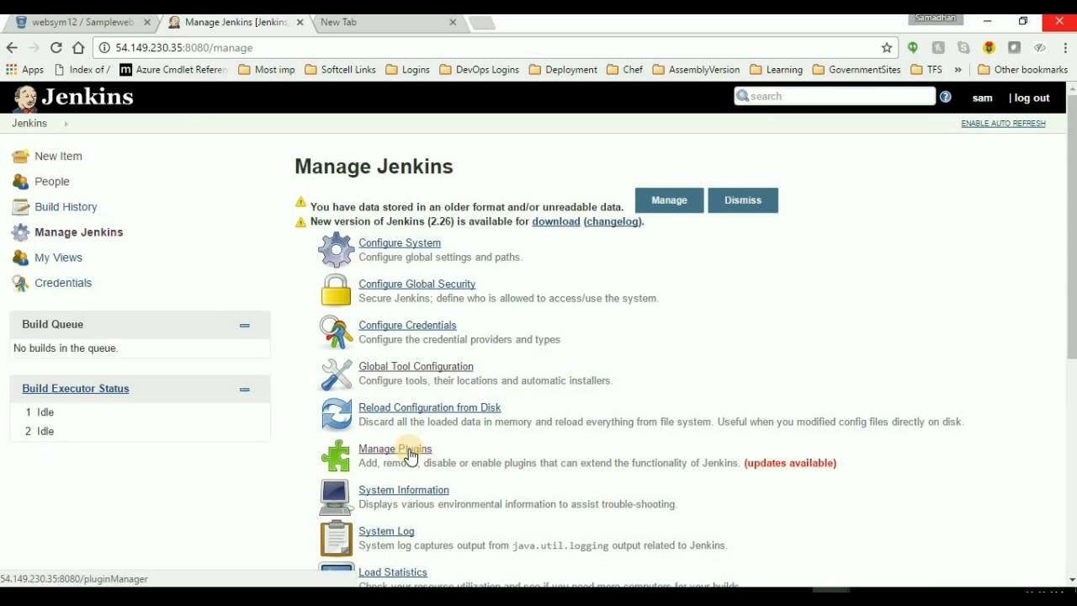
left_click(394, 447)
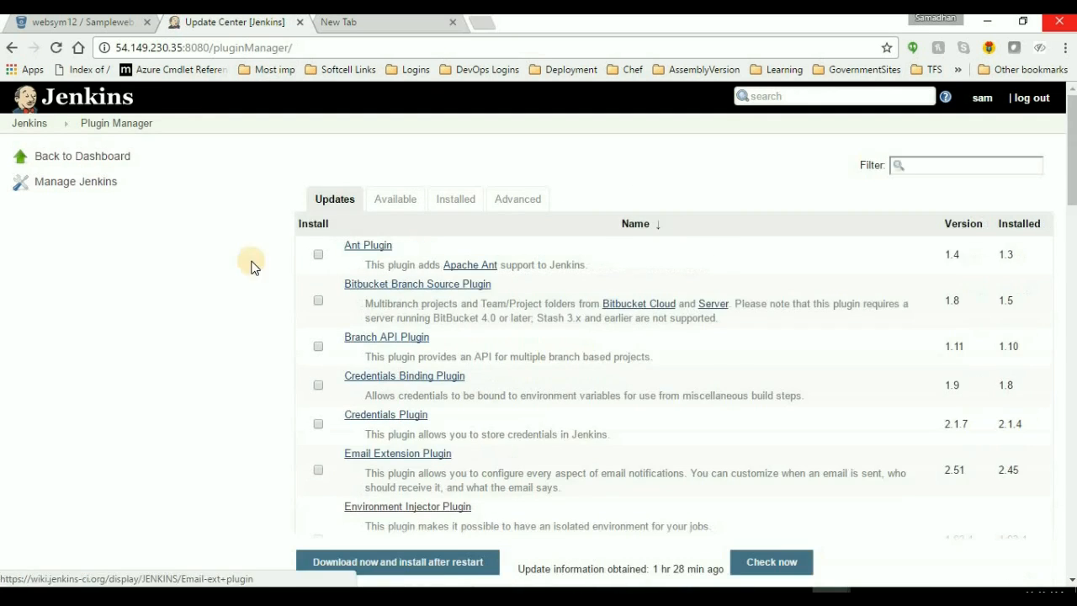
mouse_move(553, 244)
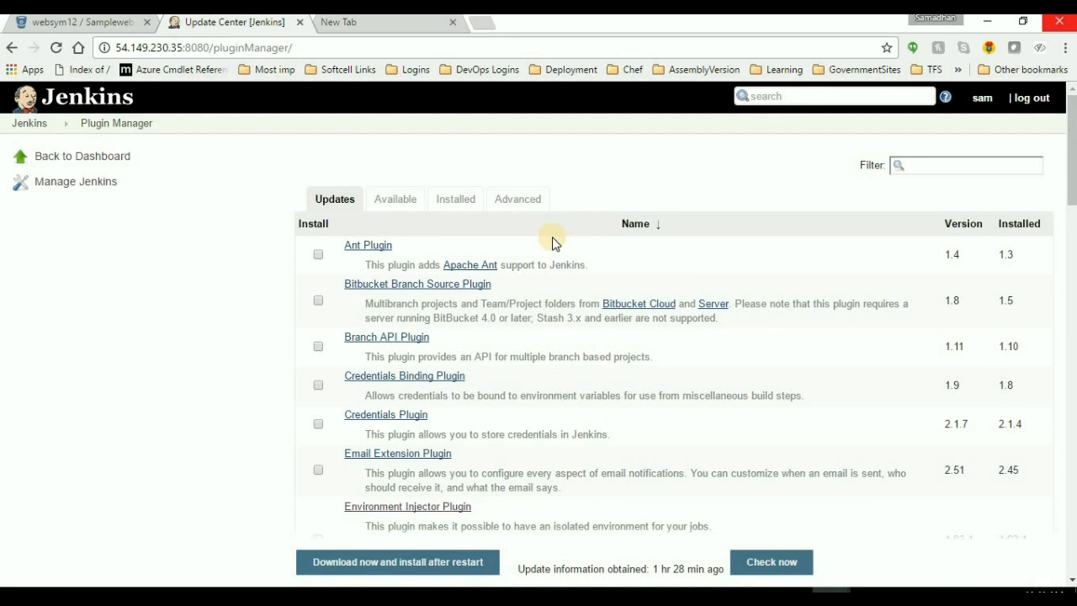
left_click(394, 199)
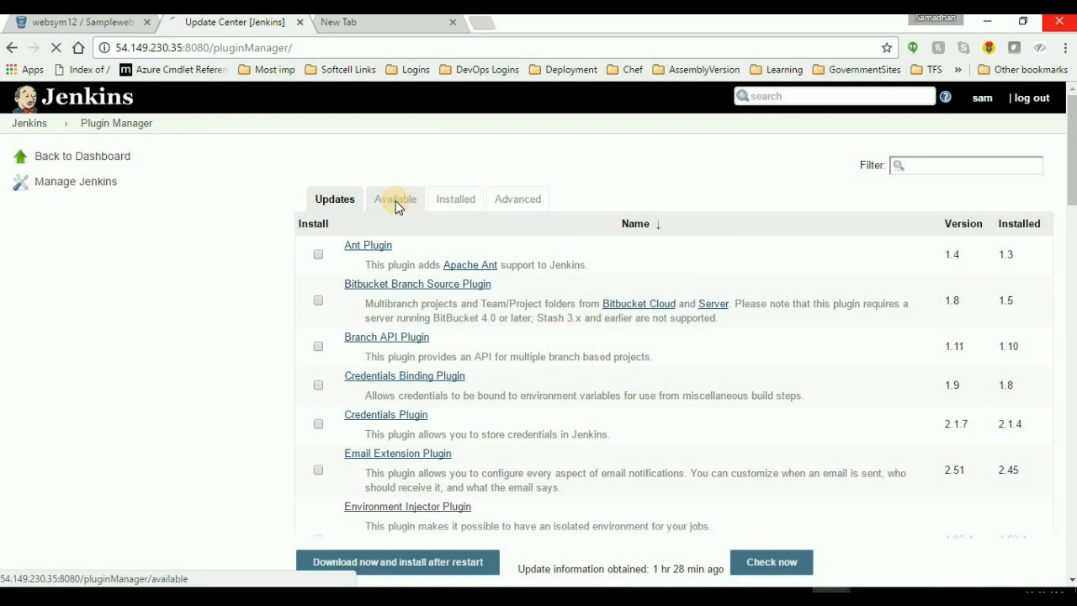
left_click(394, 199)
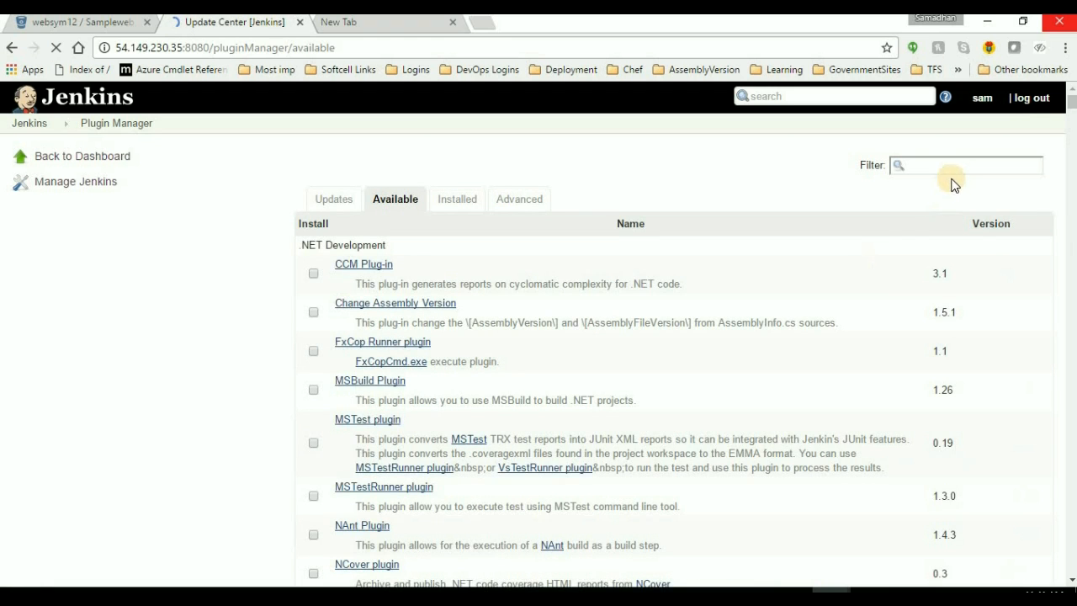
- Filter for 'bitbuck', tick Bitbucket Plugin and install it without restart
left_click(966, 165)
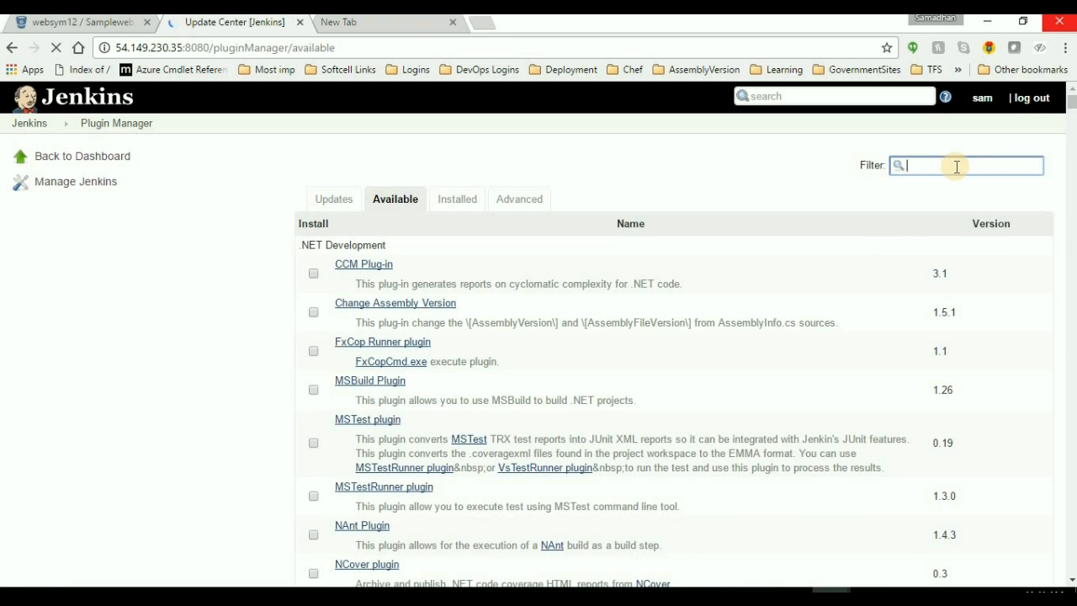
type("bitbuck")
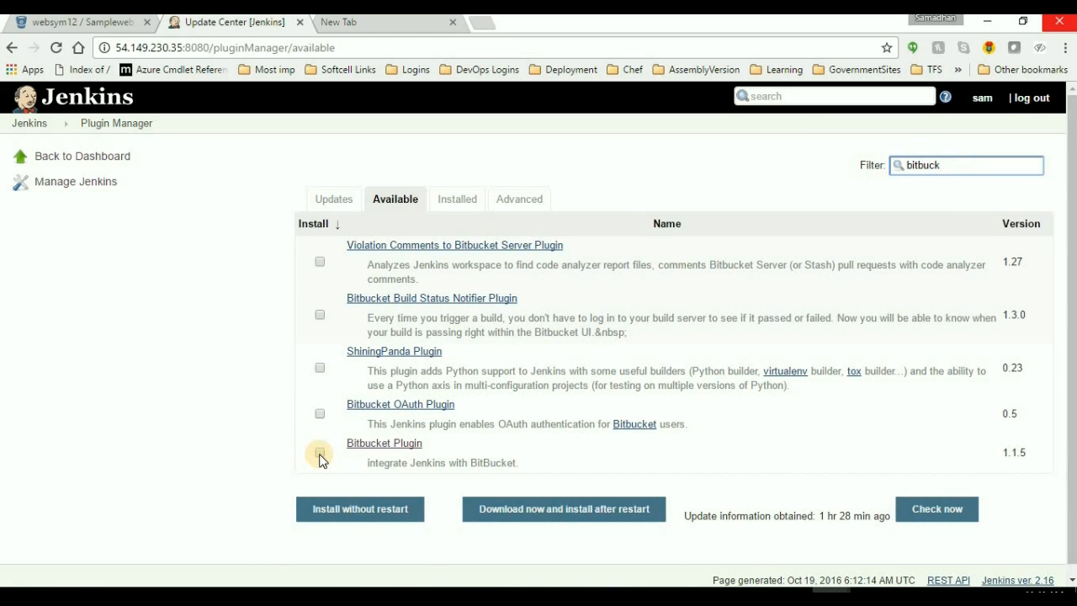
left_click(319, 451)
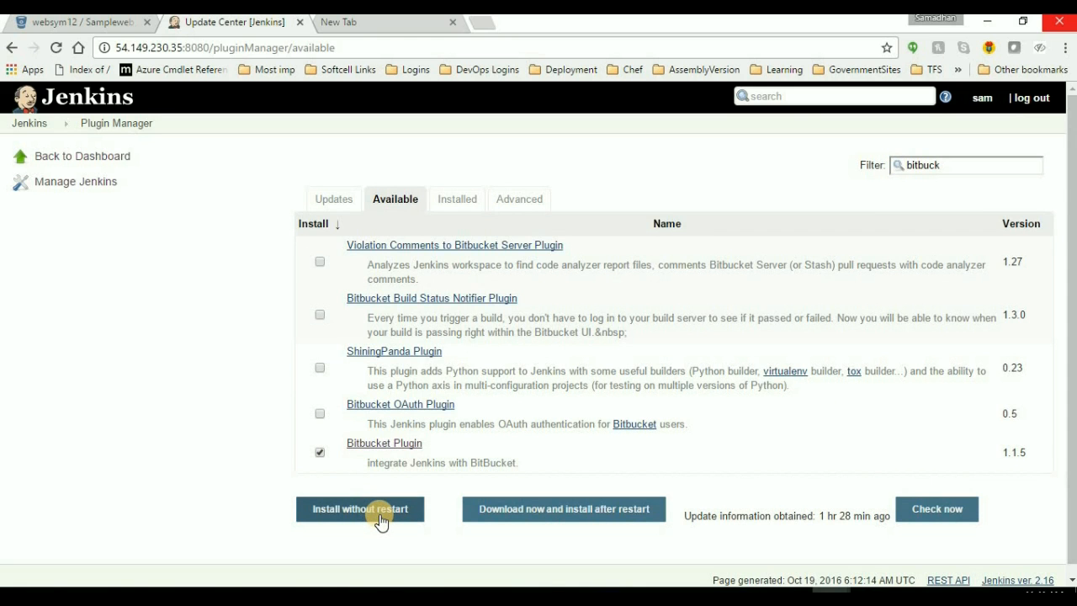
left_click(360, 508)
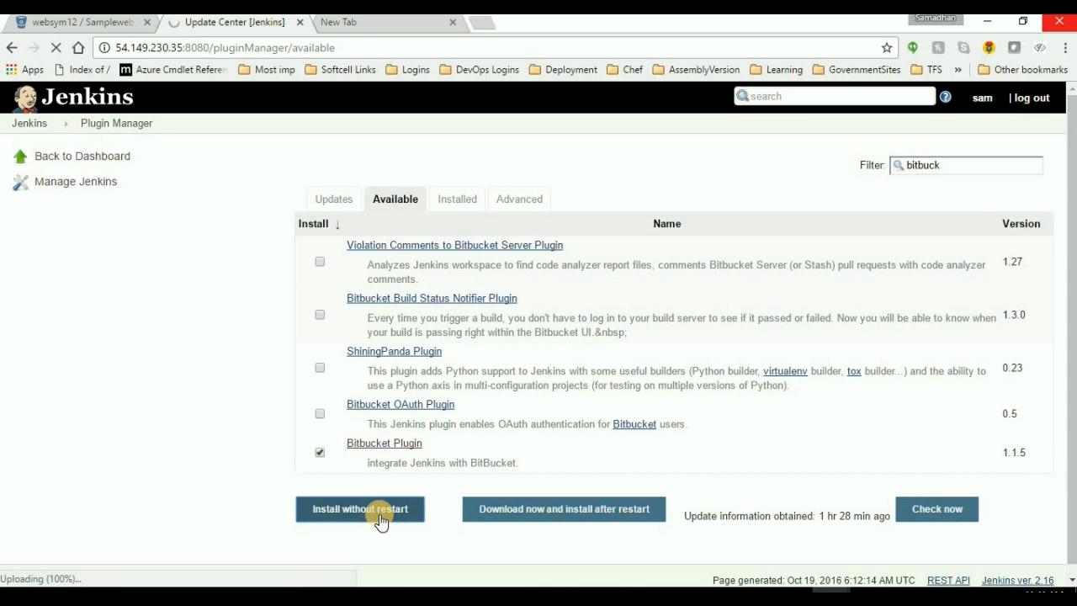
- Enable 'Restart Jenkins when installation is complete and no jobs are running'
left_click(360, 508)
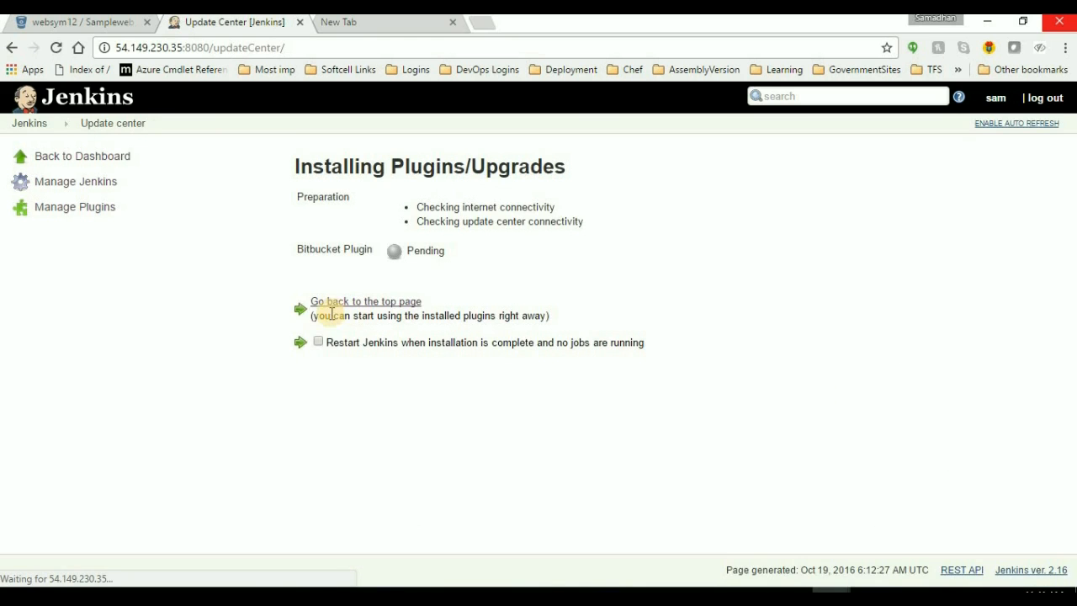
left_click(318, 341)
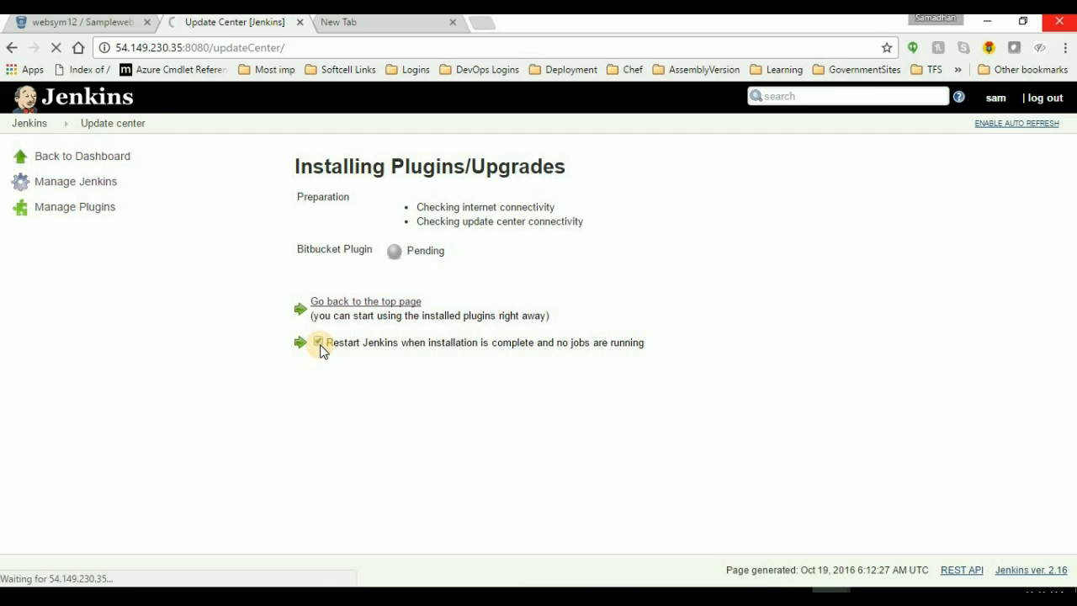
left_click(318, 342)
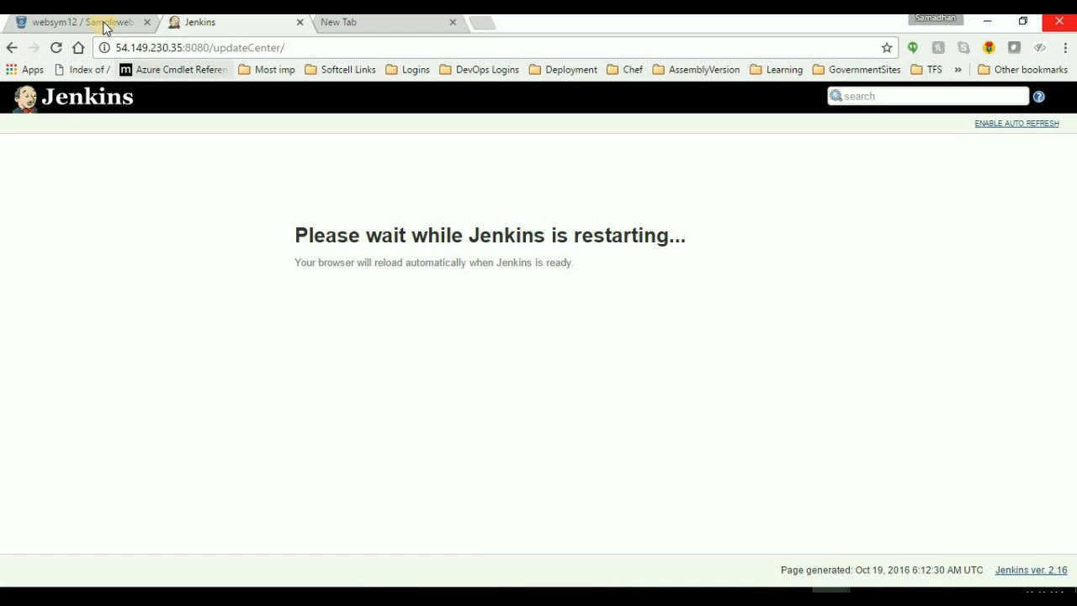
- Open the Sampleweb repository's Settings > Webhooks page in Bitbucket
left_click(76, 21)
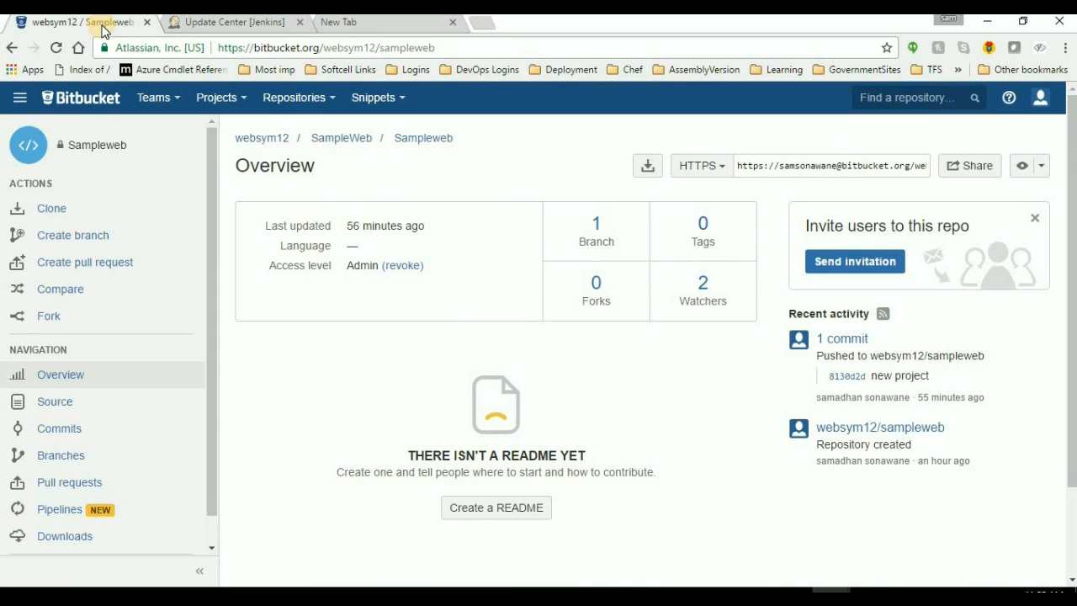
left_click(299, 97)
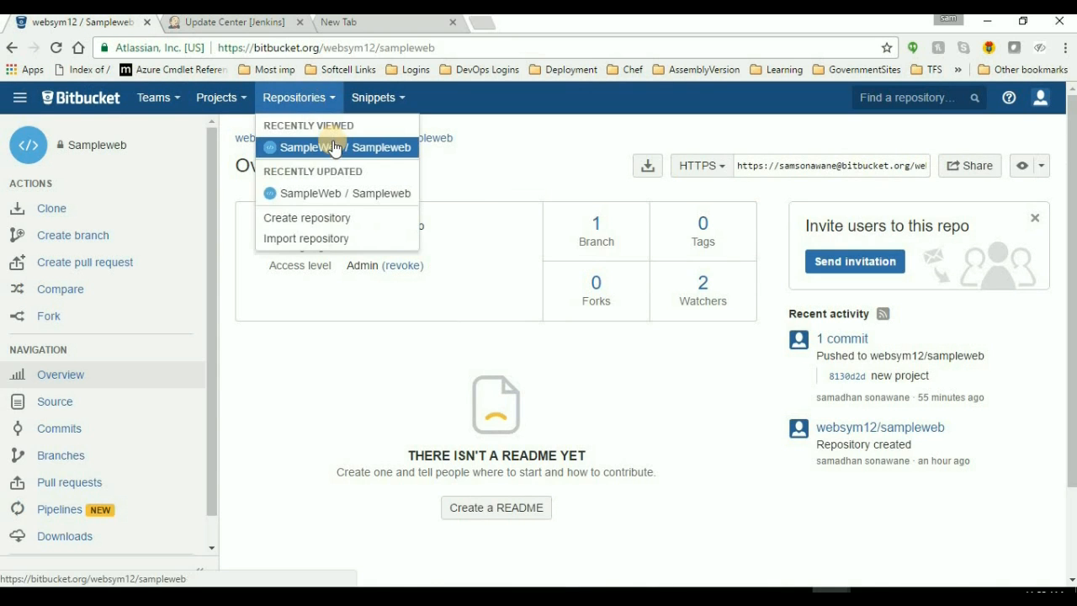
left_click(337, 147)
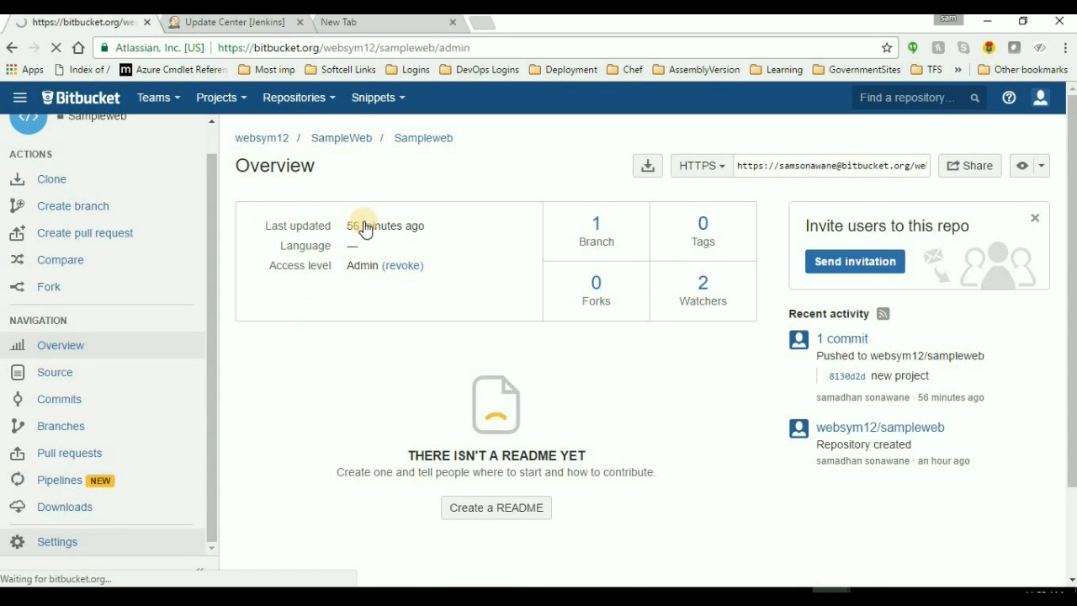
left_click(56, 541)
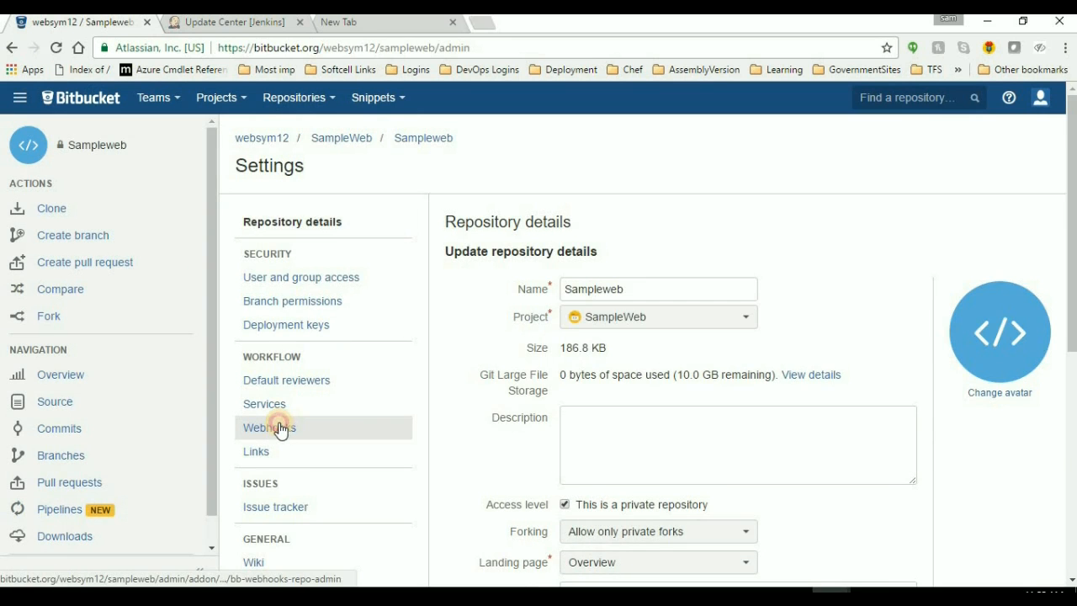
left_click(271, 426)
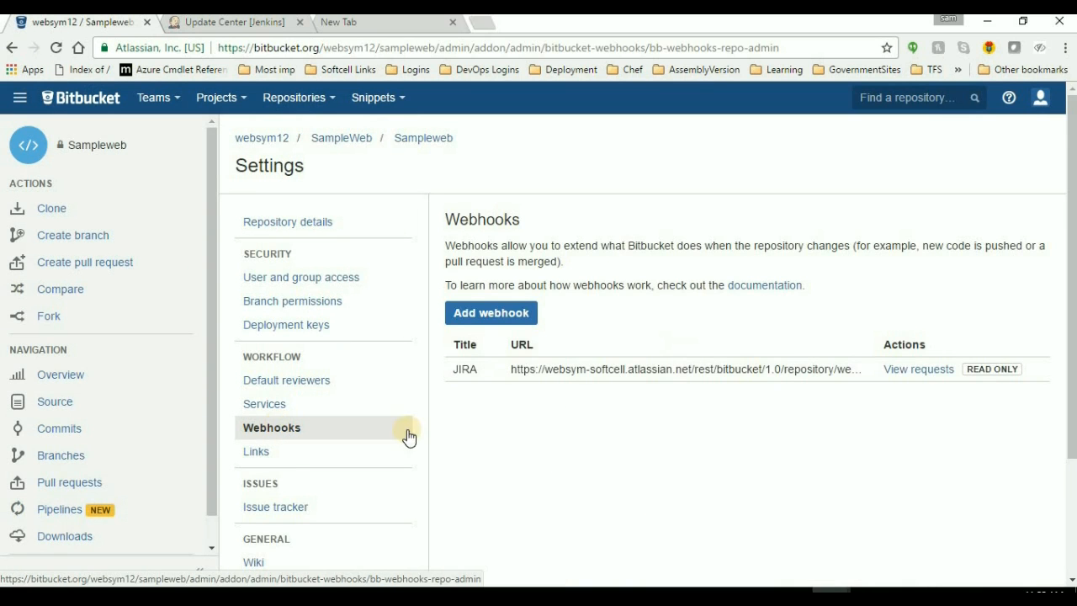
mouse_move(490, 312)
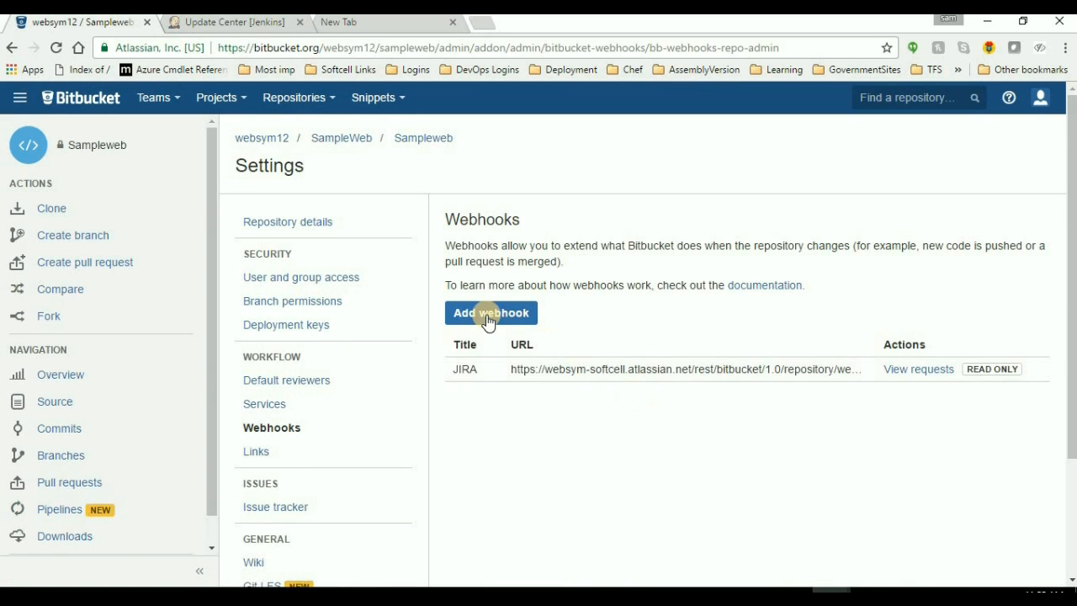
left_click(491, 313)
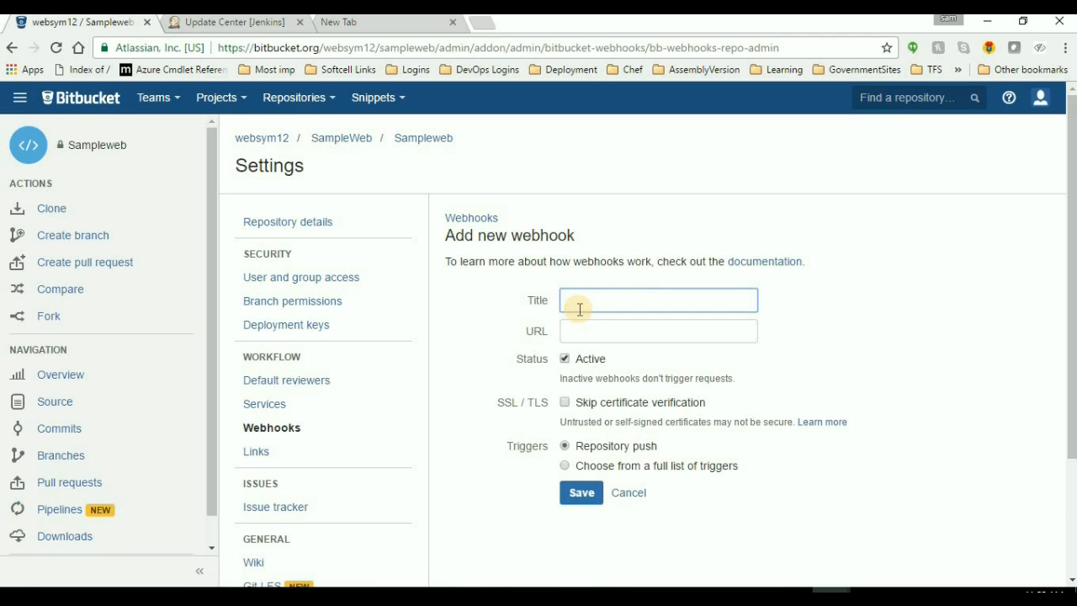
type("jenkins")
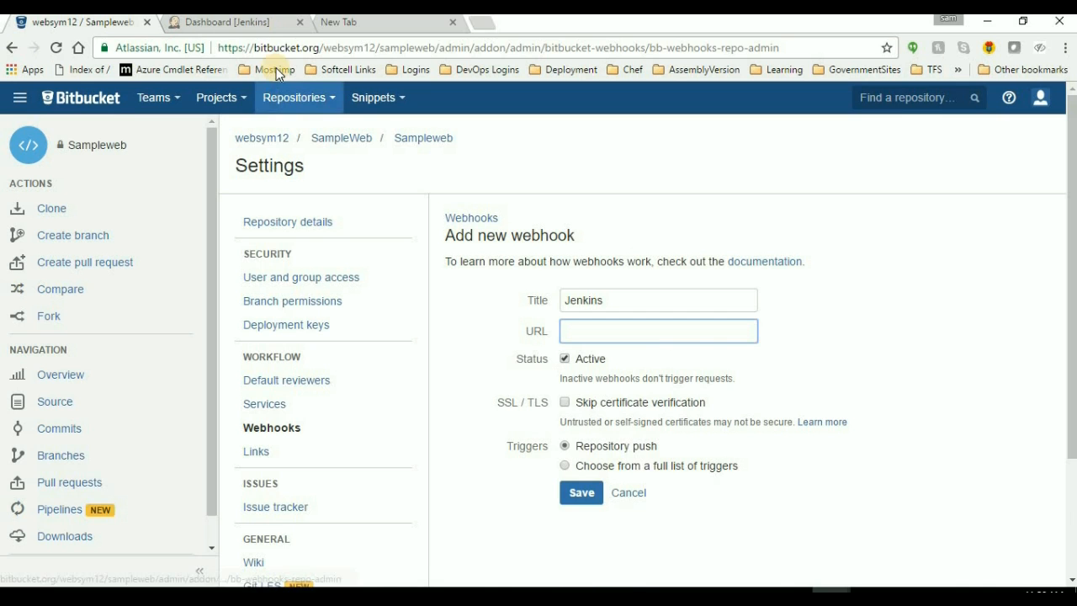
left_click(223, 21)
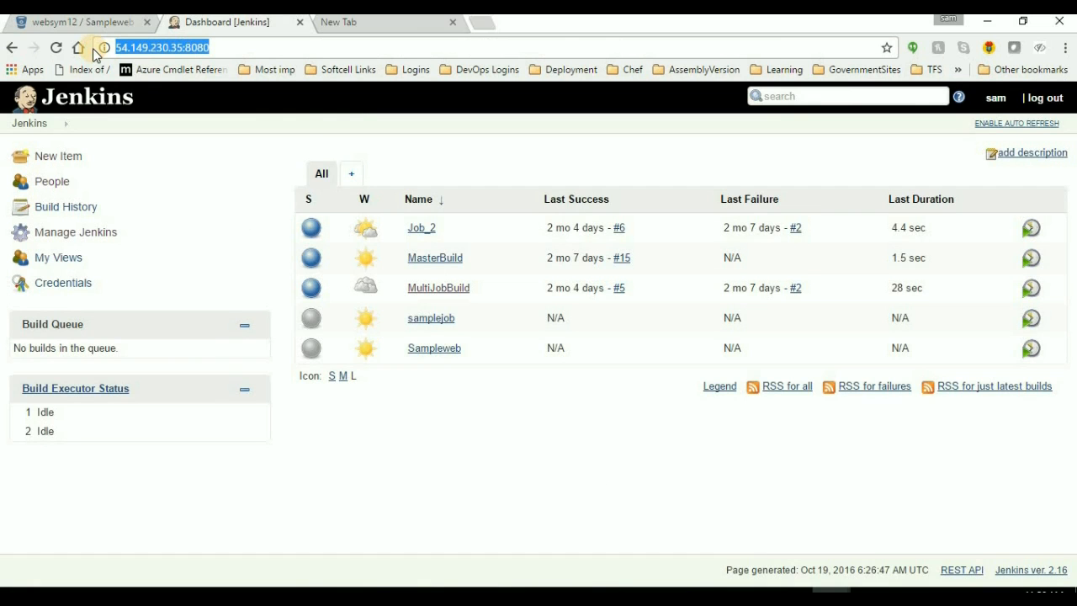
right_click(159, 47)
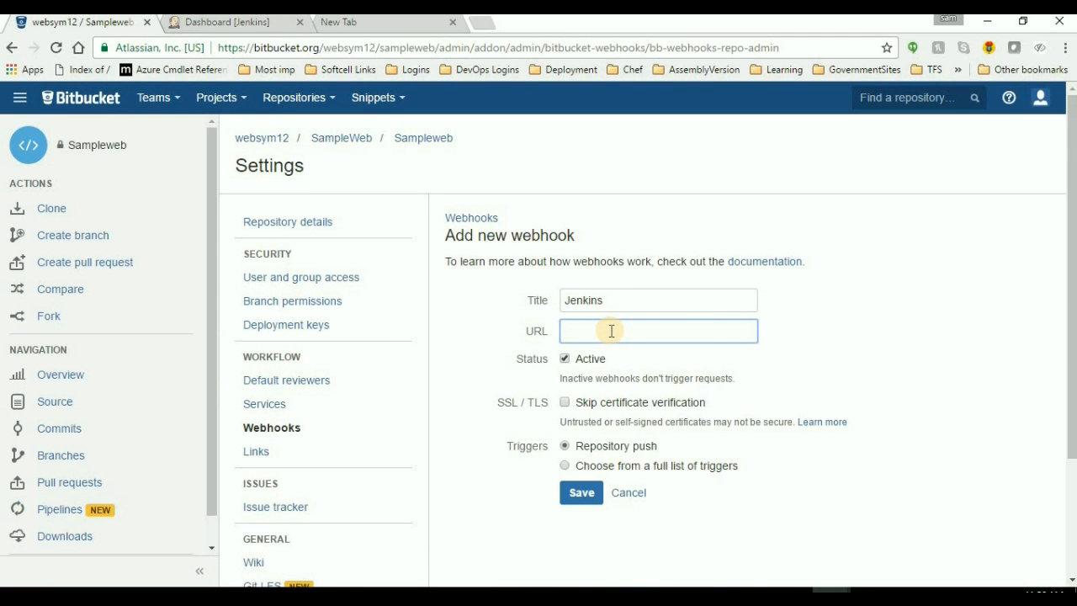
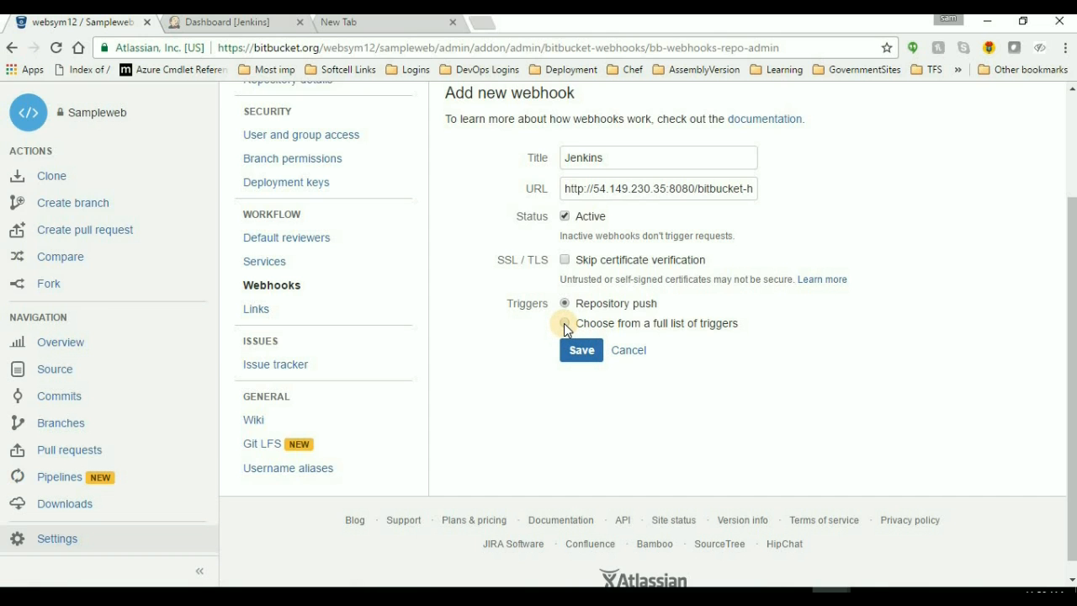
- Save the webhook with push, pull request approved and merged triggers, then return to Jenkins
left_click(573, 323)
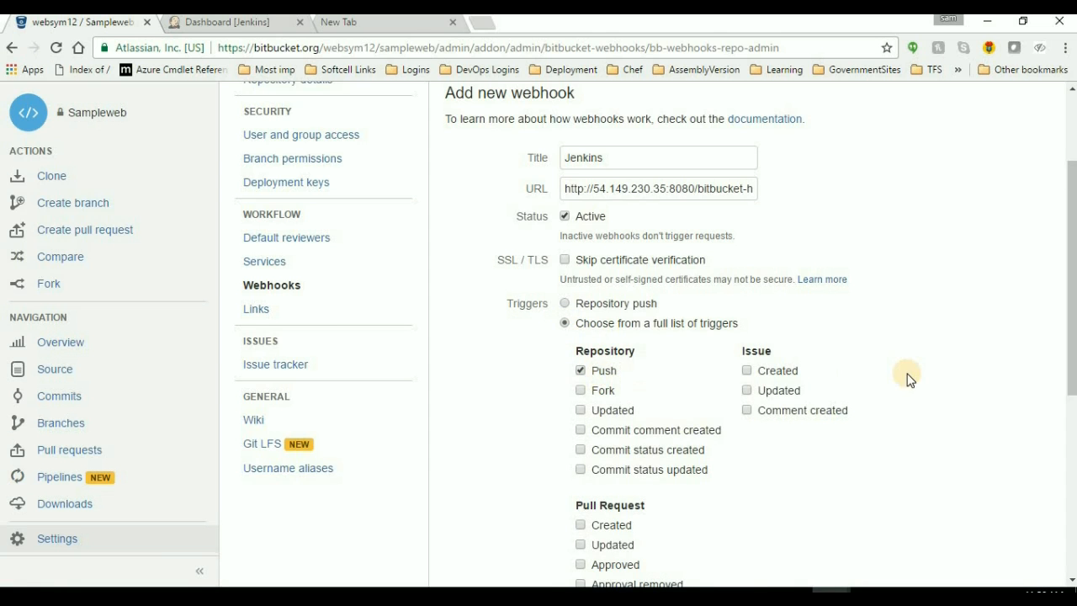
scroll("down", 3)
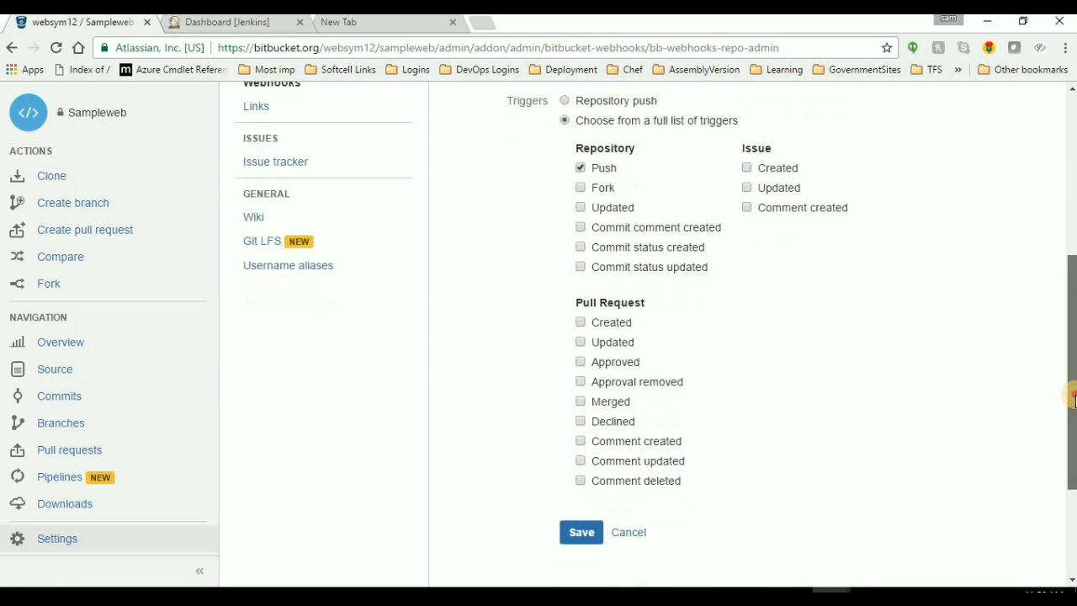
scroll("down", 3)
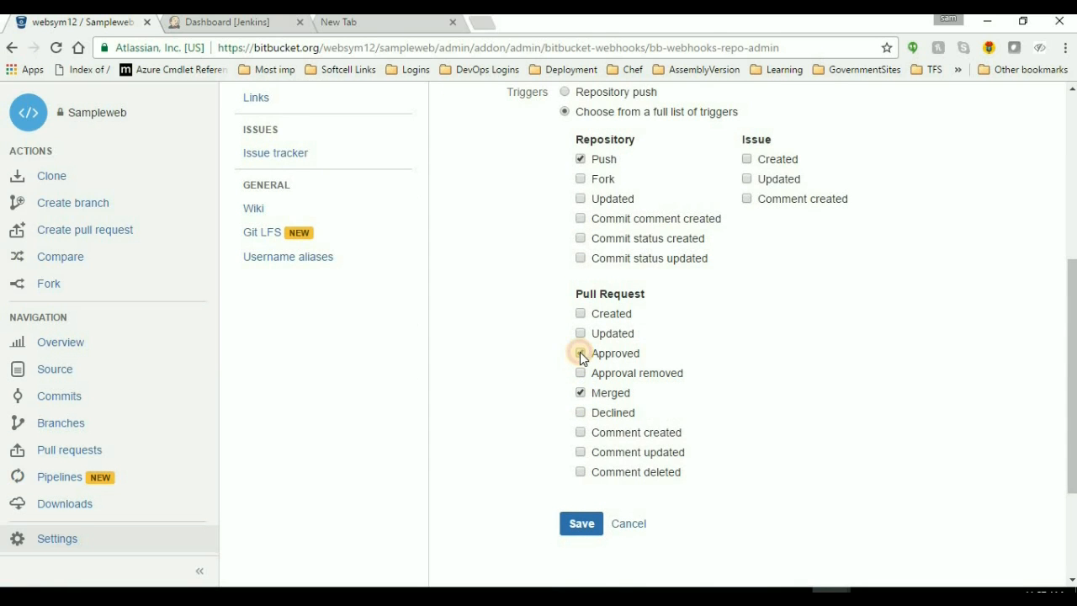
left_click(581, 352)
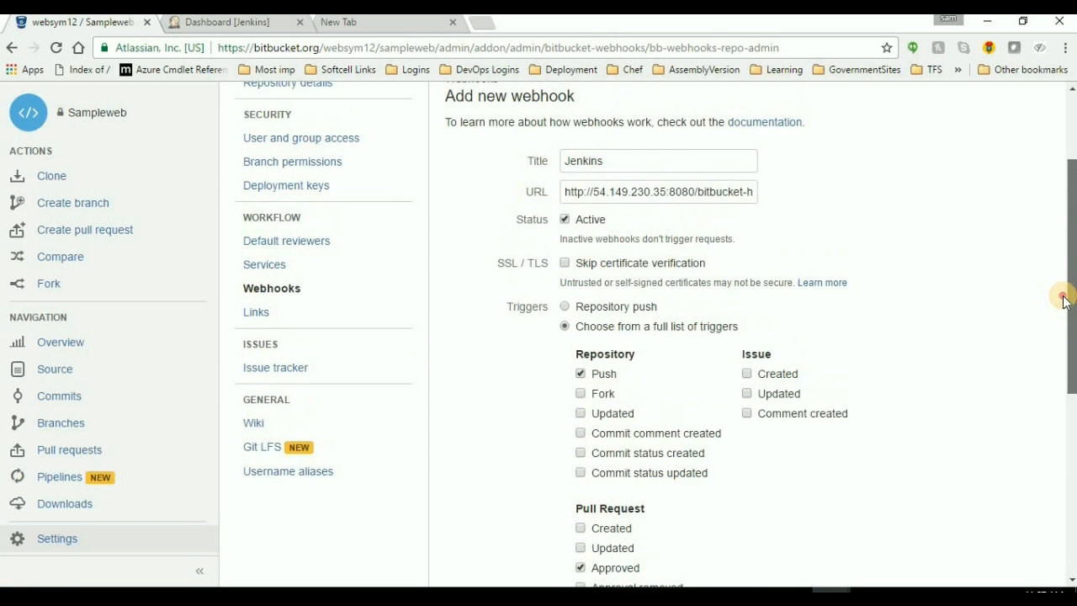
scroll("down", 3)
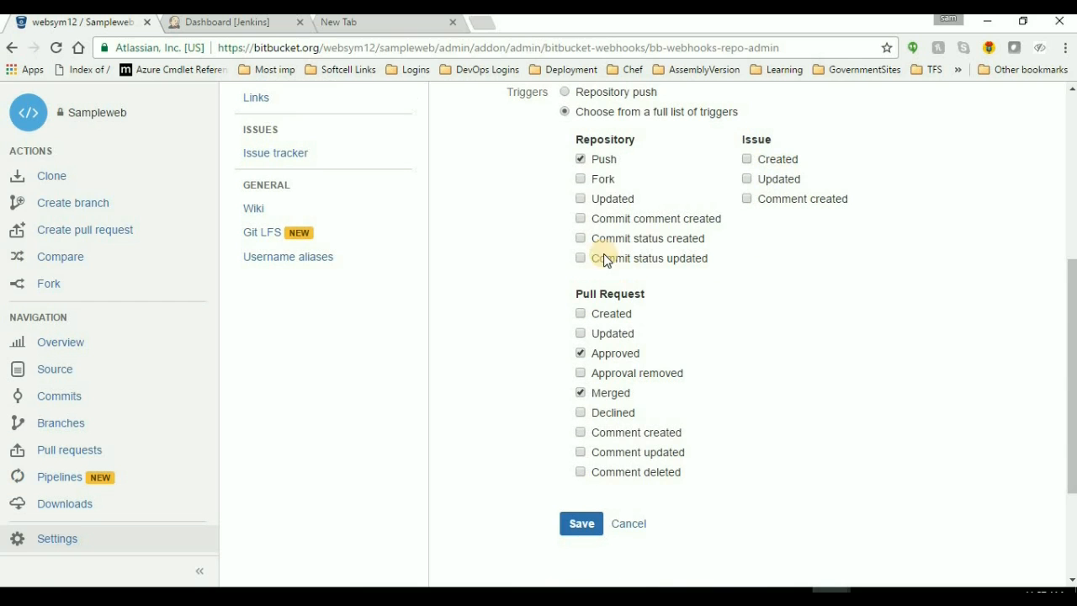
mouse_move(683, 258)
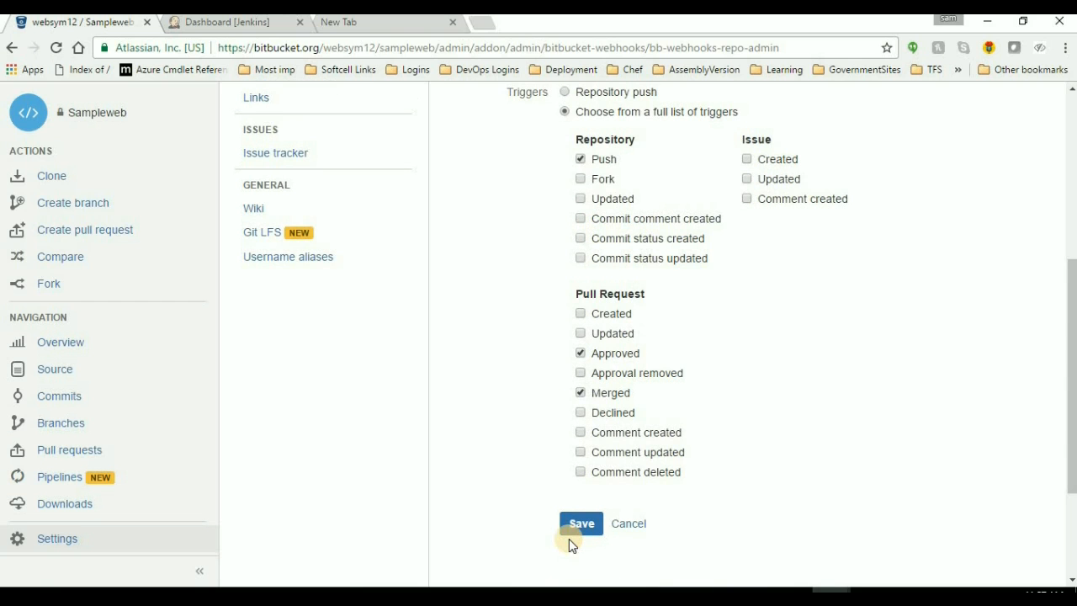
left_click(580, 523)
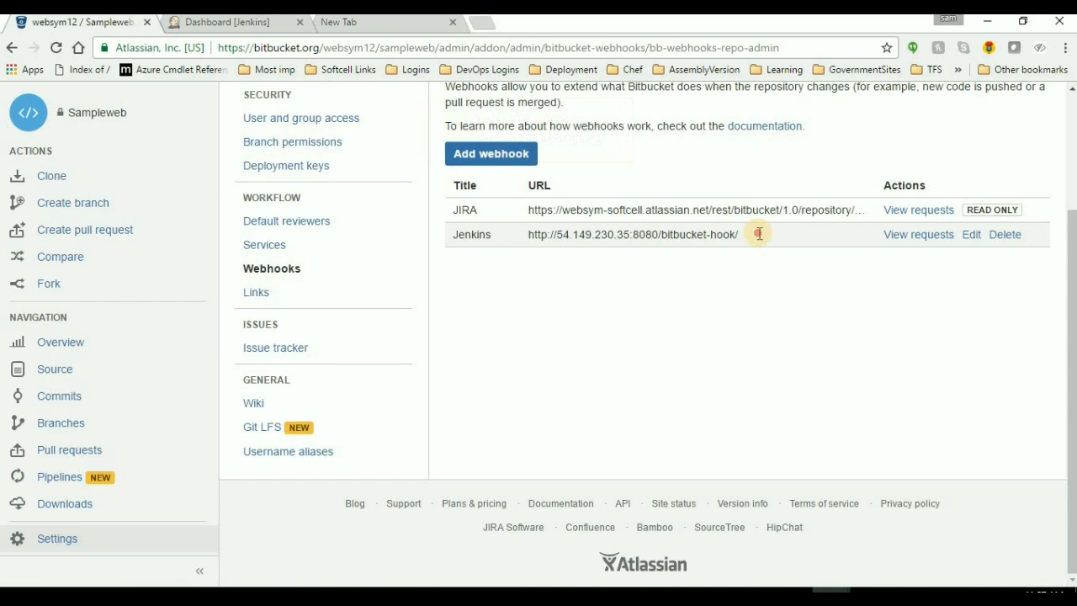
left_click(223, 22)
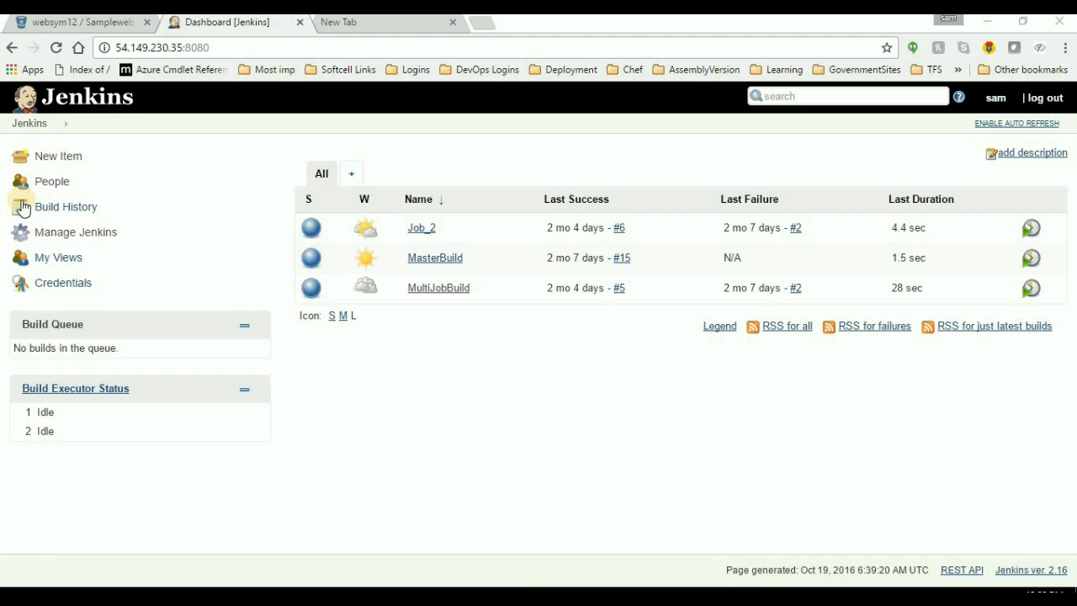
- Create a freestyle project named 'webjob' from New Item
left_click(58, 155)
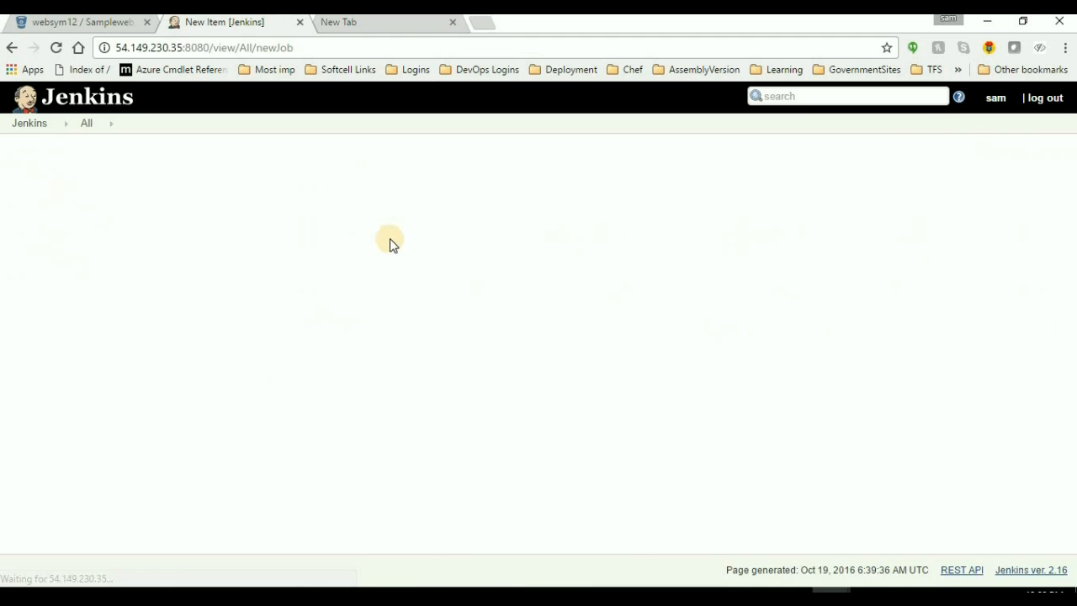
type("webjob")
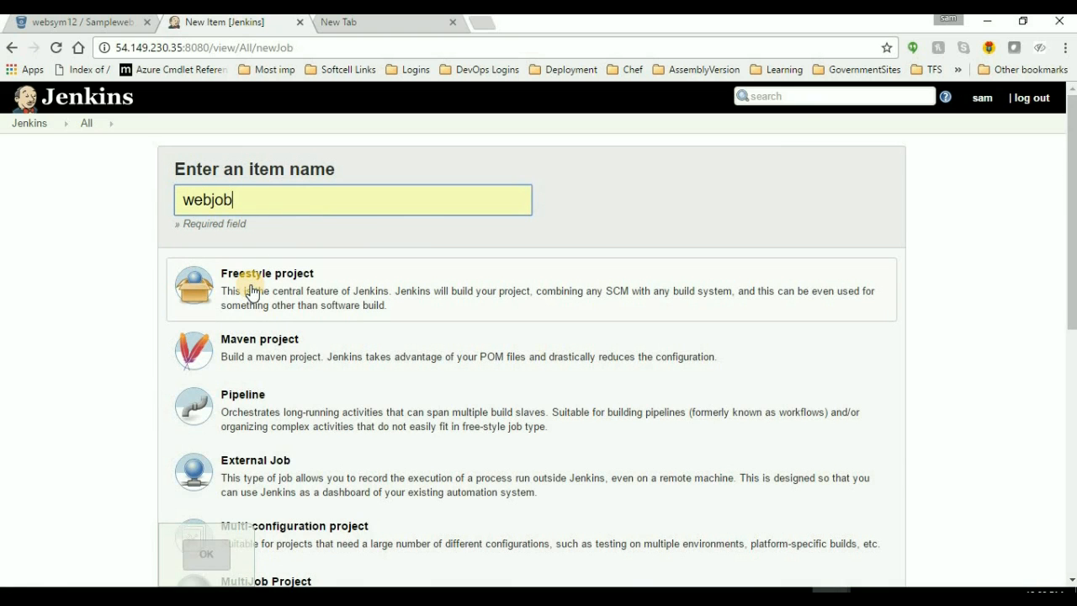
left_click(267, 289)
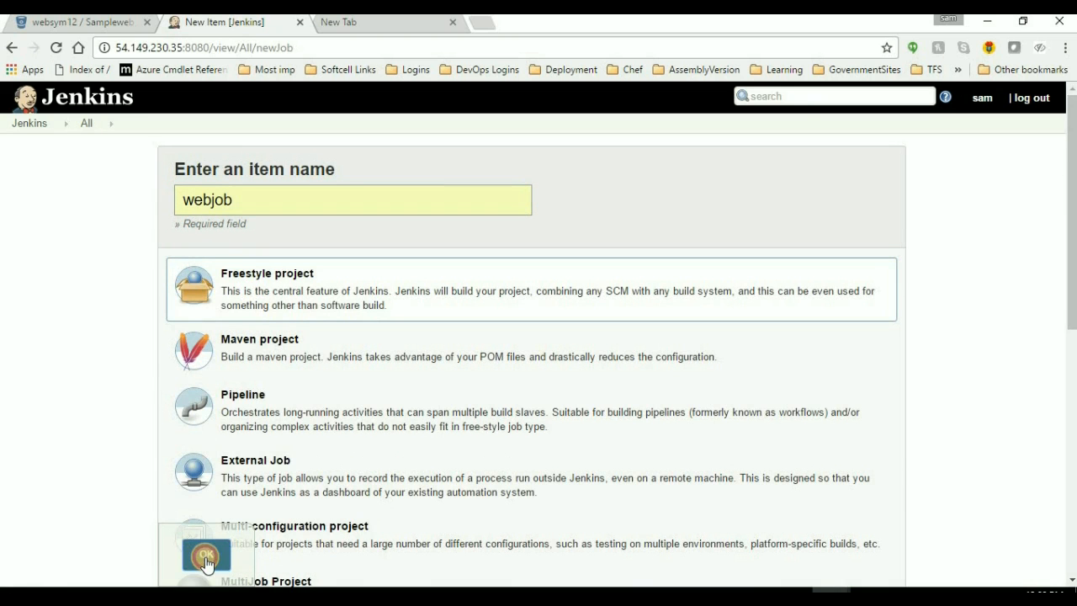
left_click(205, 555)
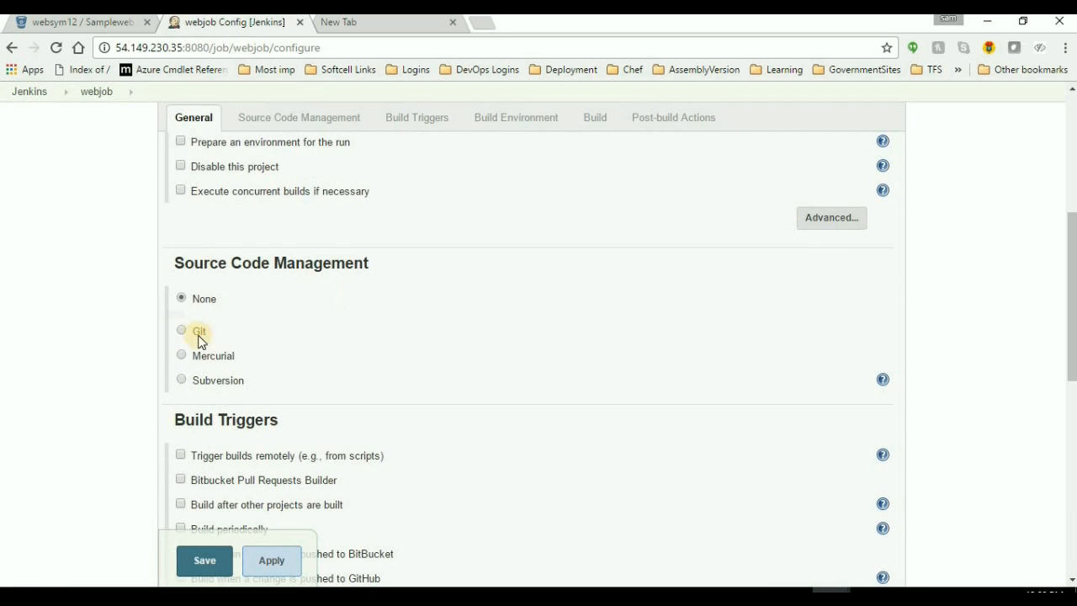
- Set webjob's Git repository URL to bitbucket.org/websym12/sampleweb.git with the stored Bitbucket credentials
left_click(181, 322)
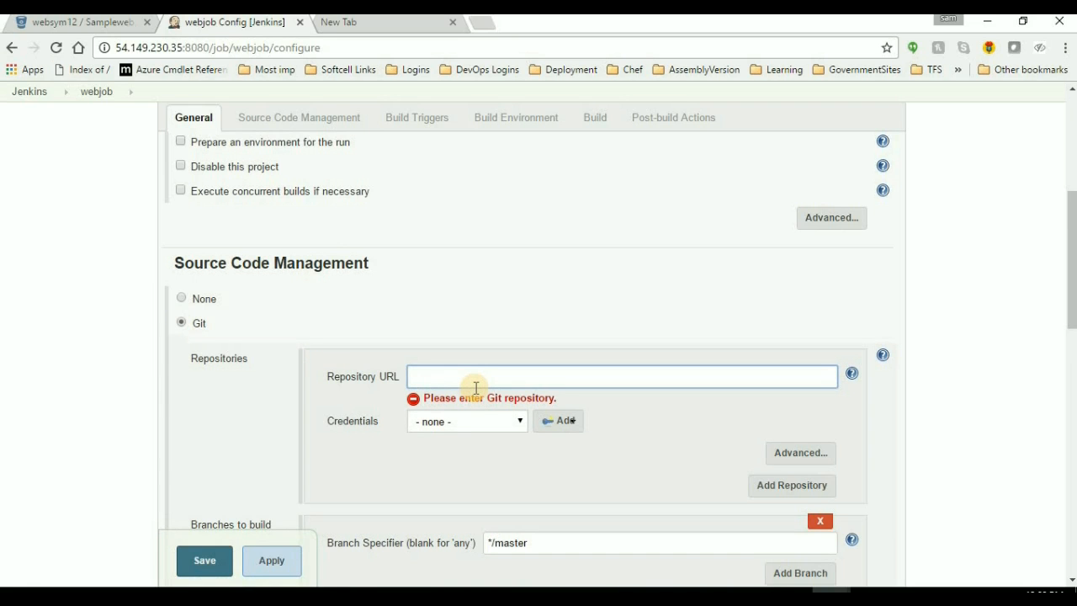
left_click(80, 22)
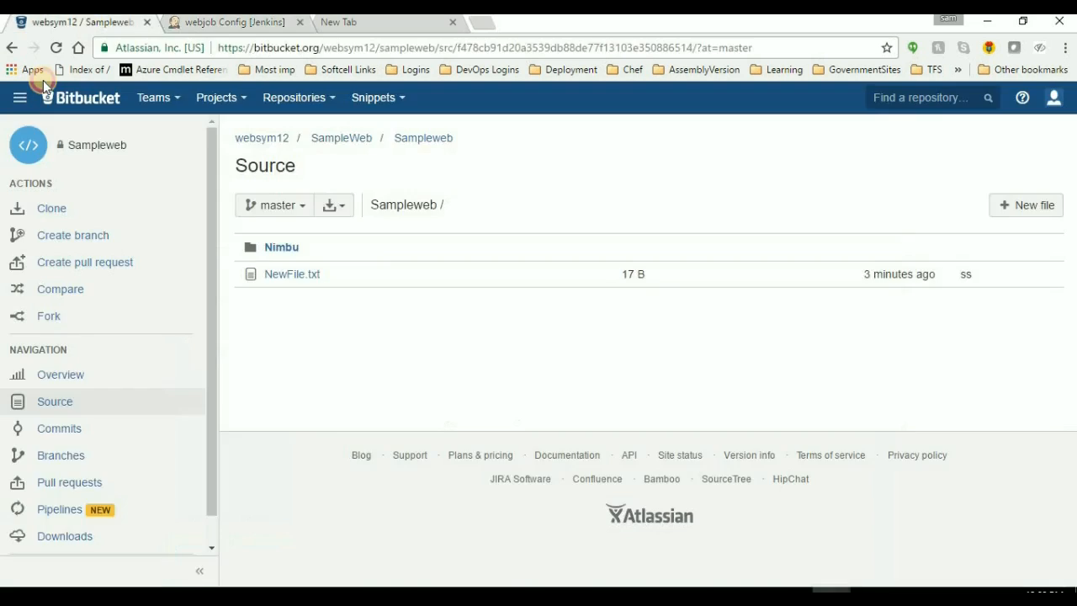
left_click(51, 208)
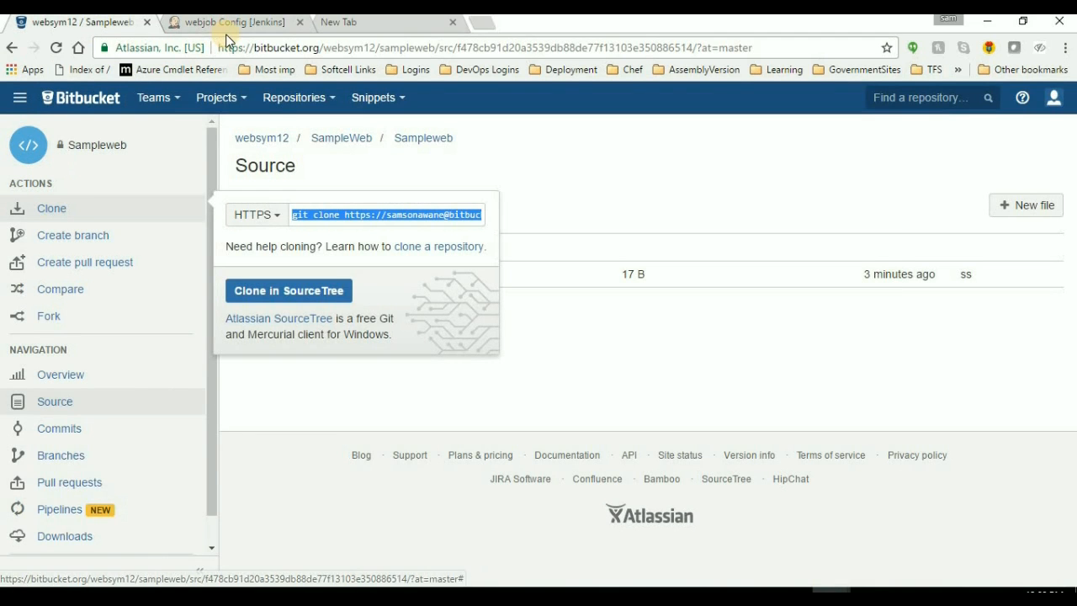
left_click(227, 22)
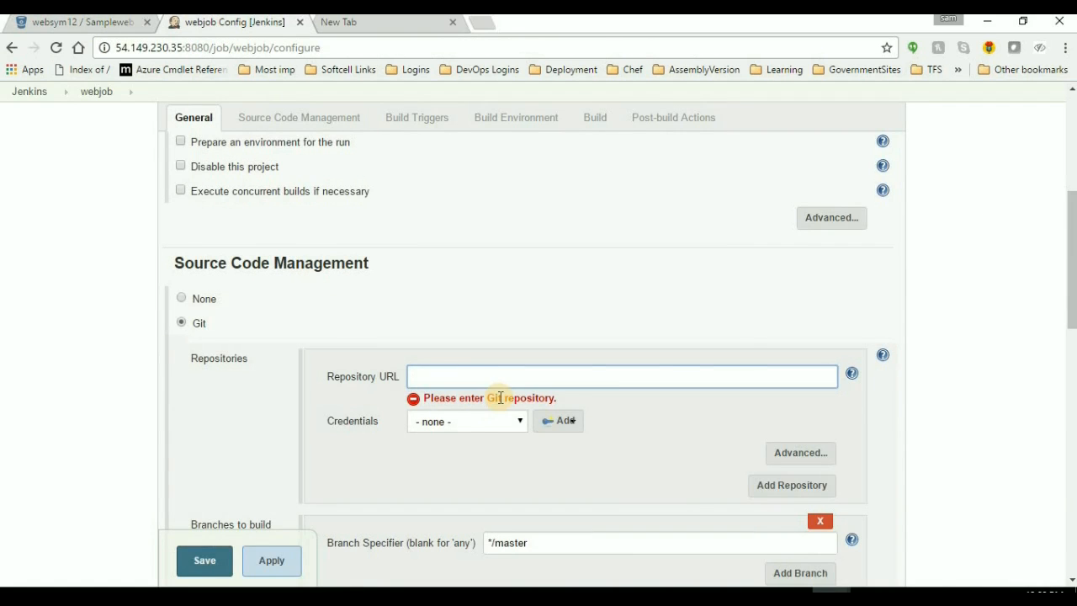
type("git clone https://samsonawane@bitbucket.org/websym12/sampleweb.git")
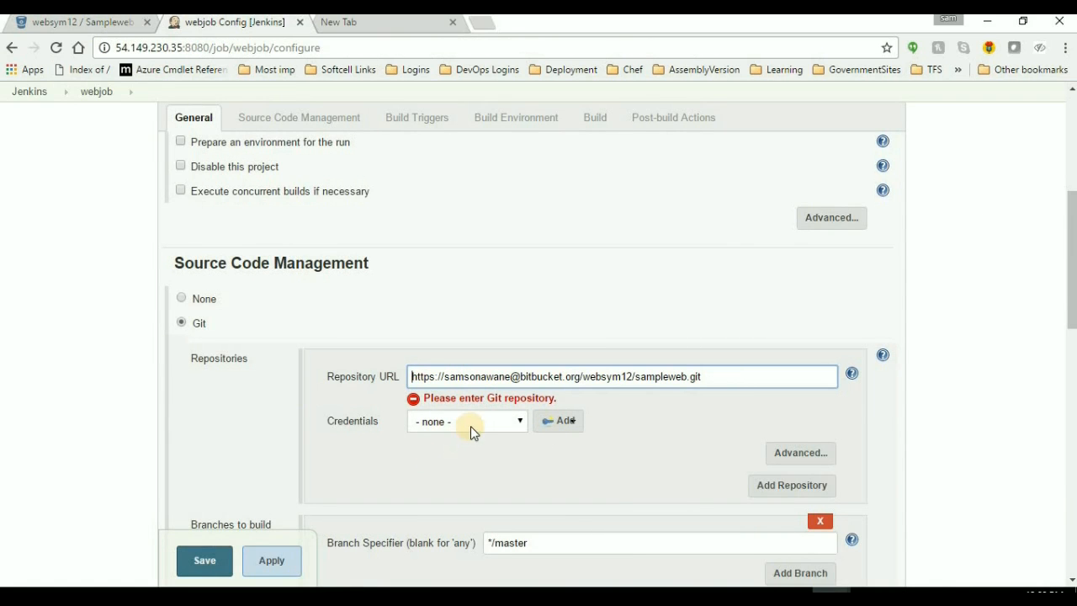
left_click(467, 421)
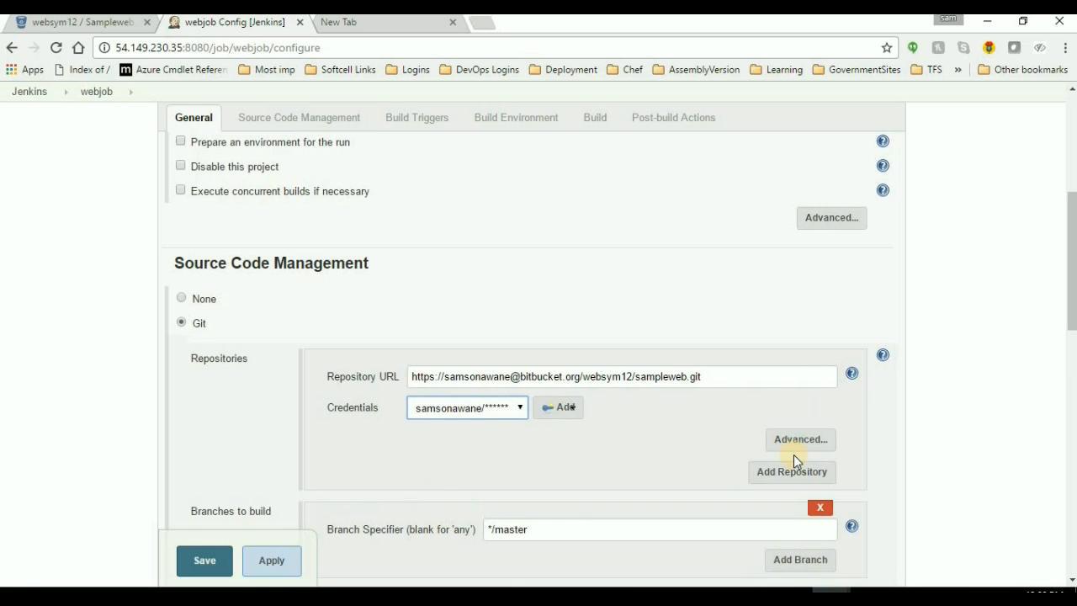
left_click(299, 117)
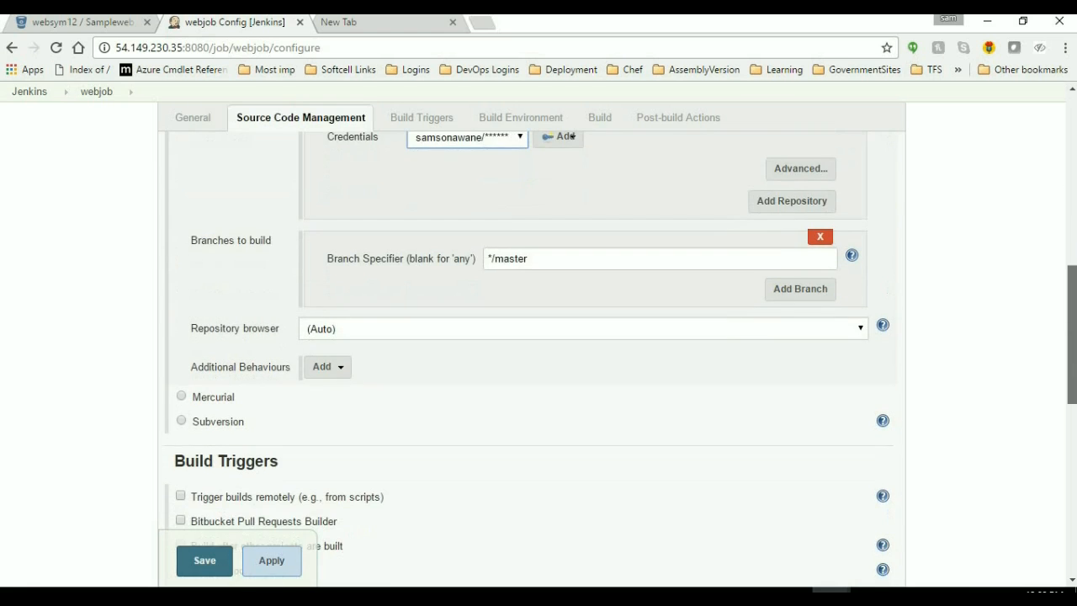
- Enable 'Build when a change is pushed to BitBucket' and save webjob
left_click(417, 117)
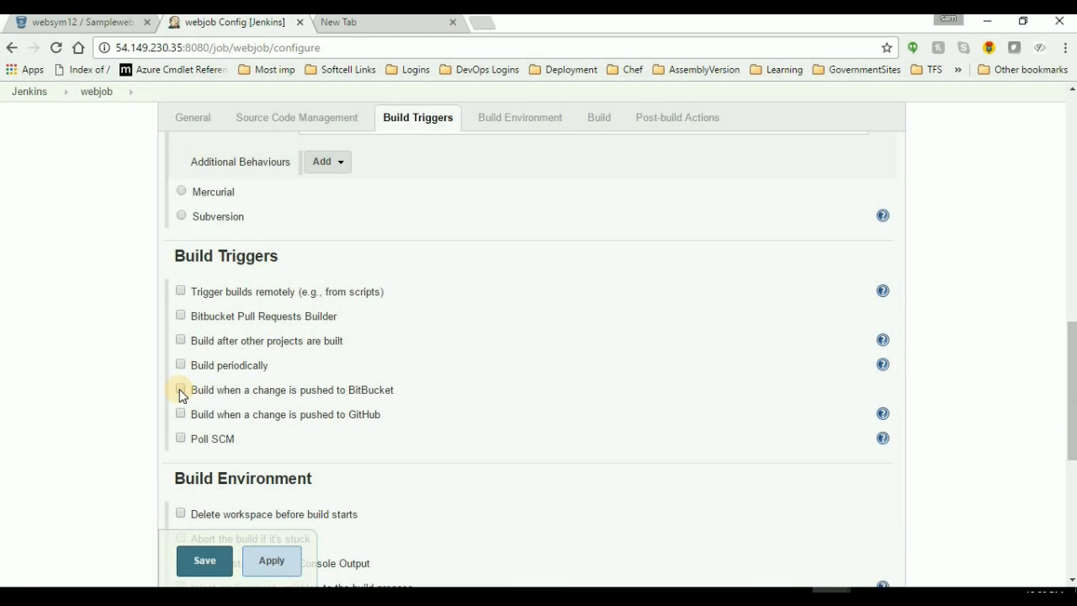
left_click(180, 390)
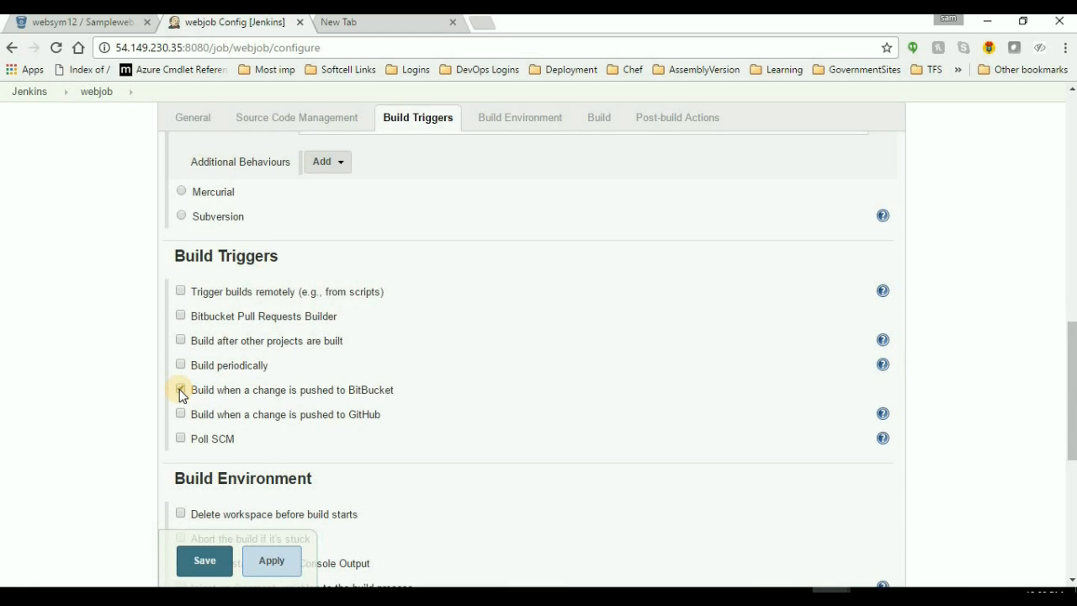
left_click(180, 388)
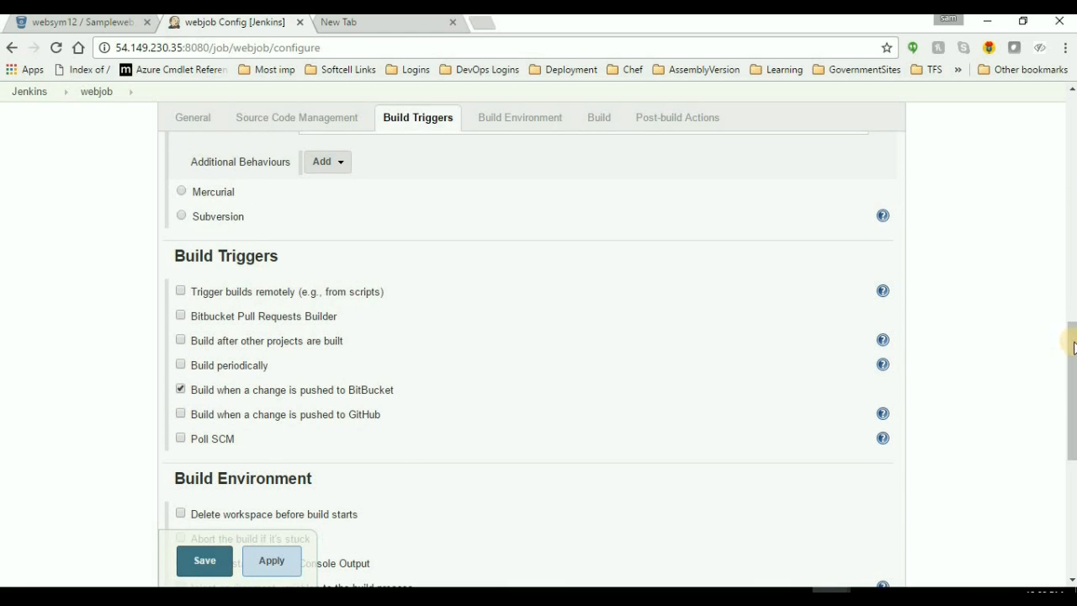
left_click(518, 117)
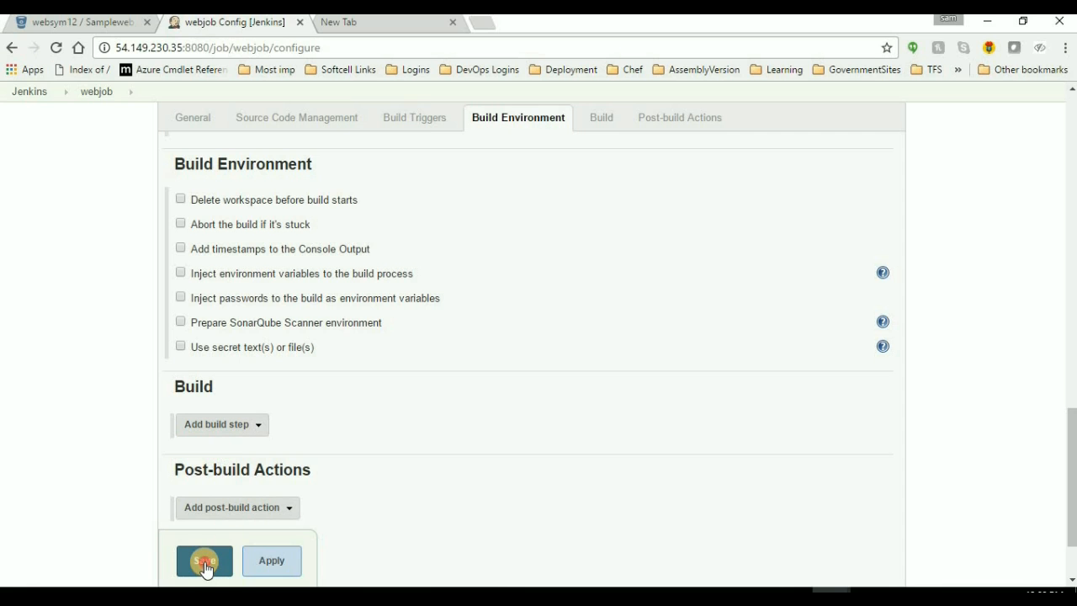
left_click(203, 560)
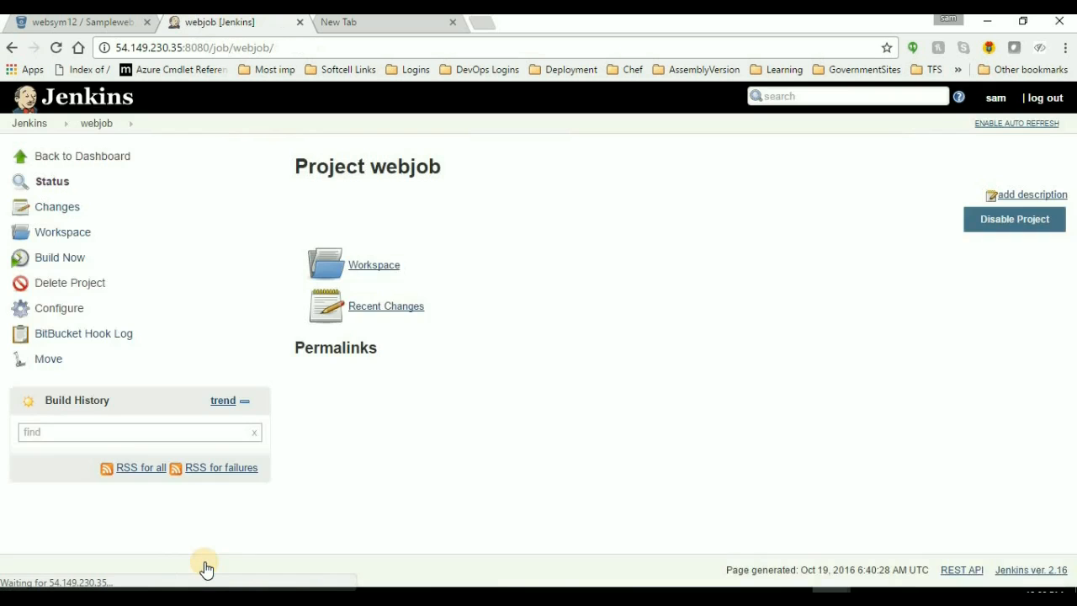
mouse_move(263, 261)
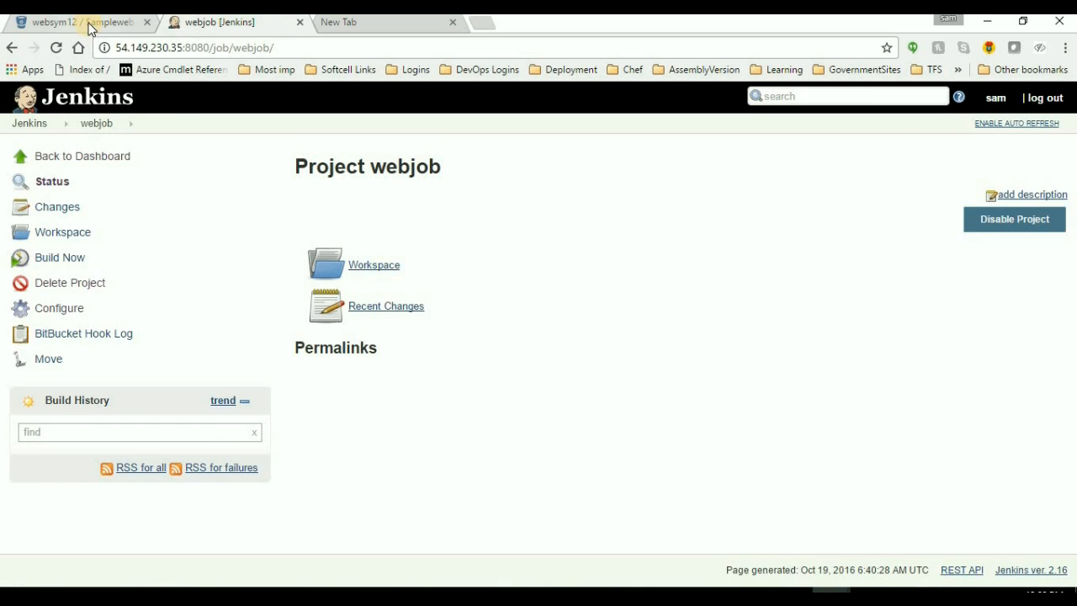
- Append '.....' to NewFile.txt in Bitbucket and commit the edit to master
left_click(80, 22)
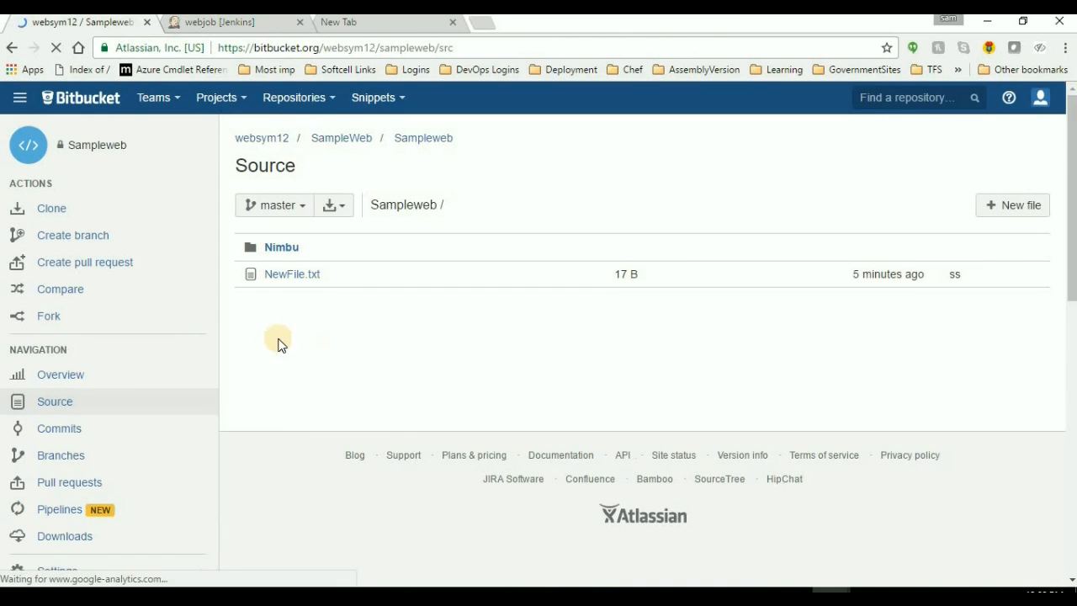
left_click(292, 274)
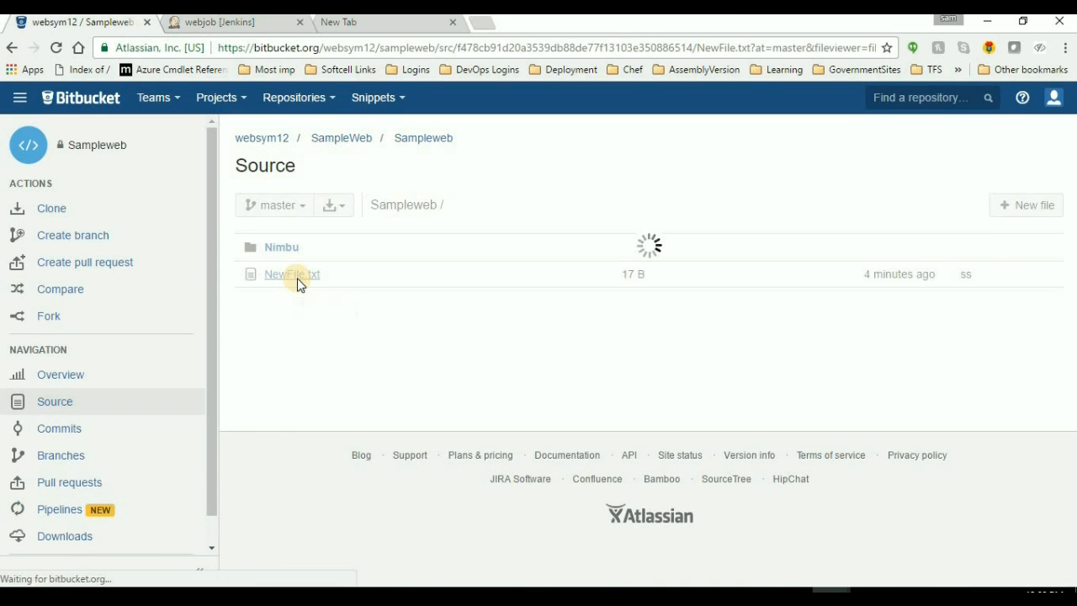
left_click(291, 273)
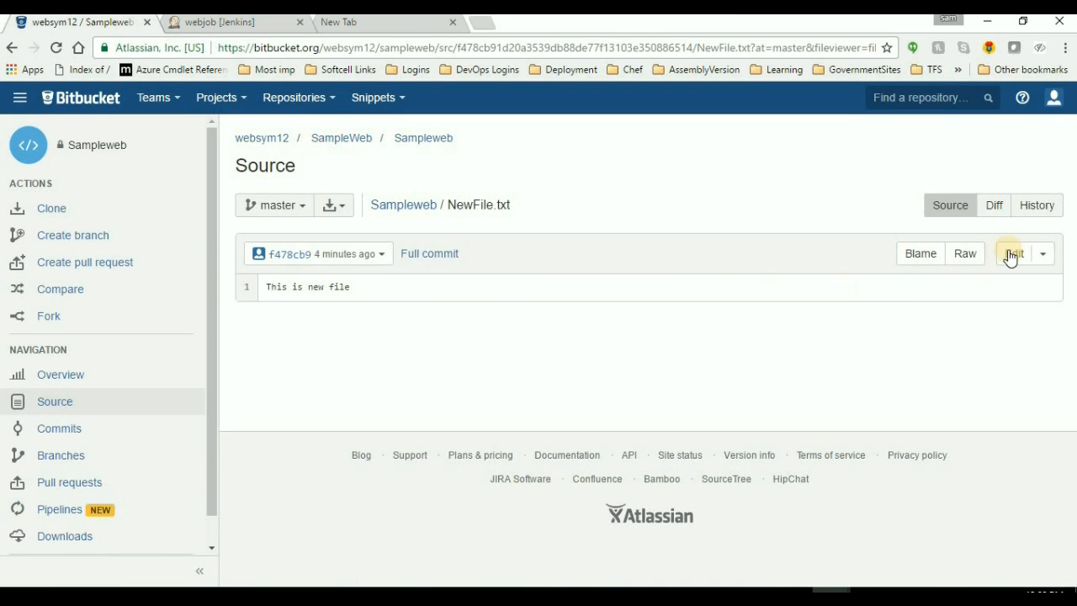
left_click(1014, 254)
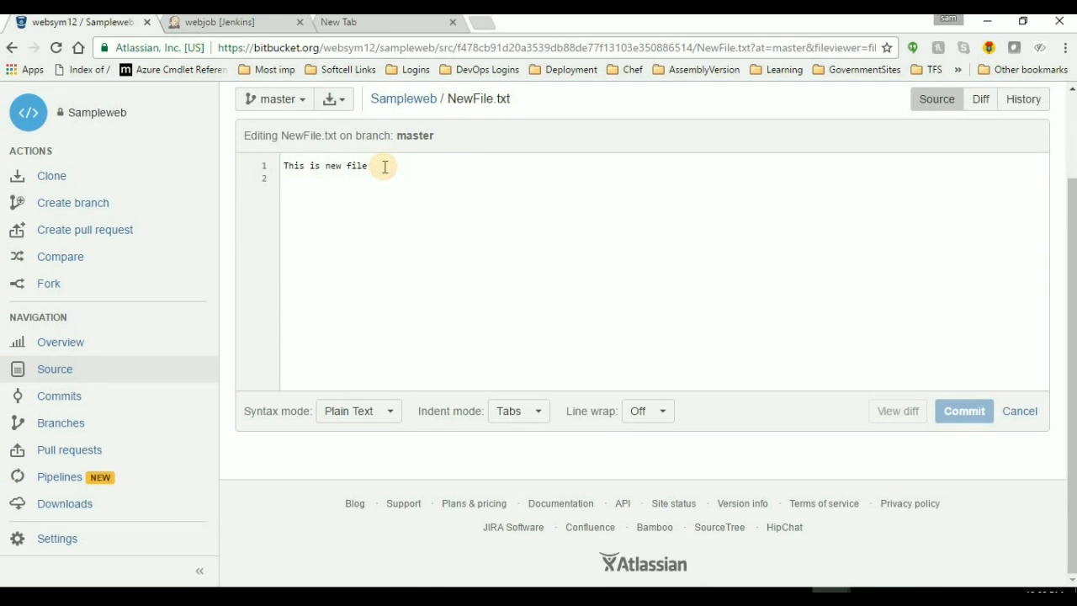
type(".....")
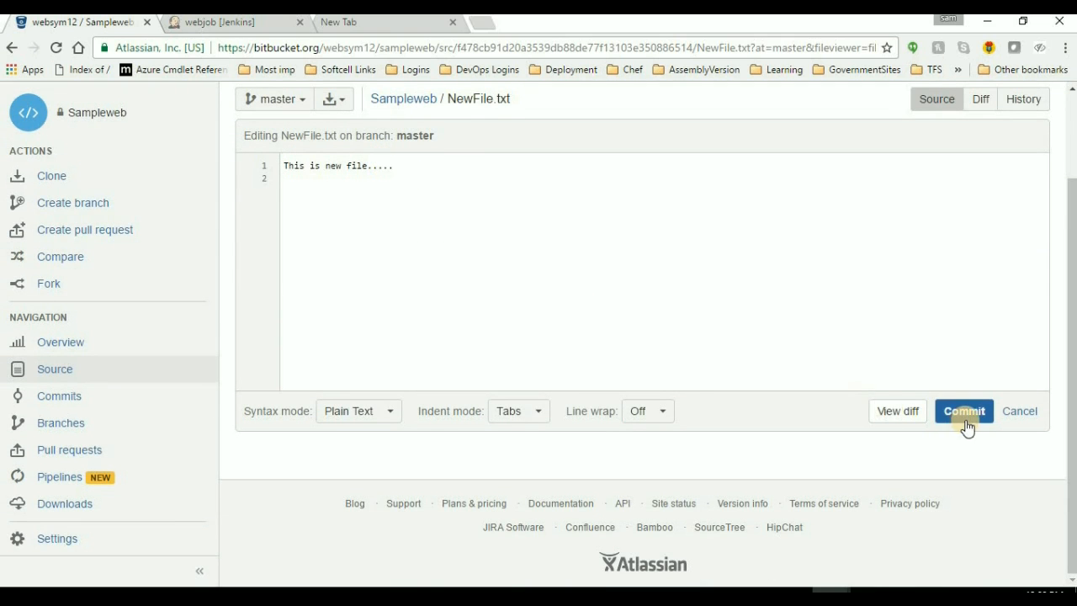
left_click(963, 411)
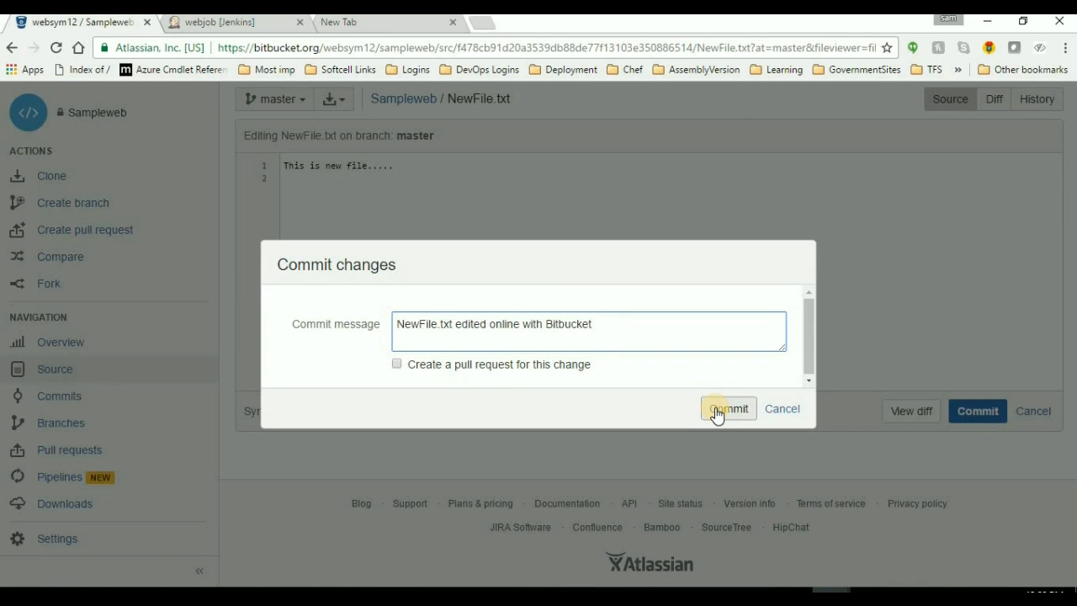
left_click(726, 408)
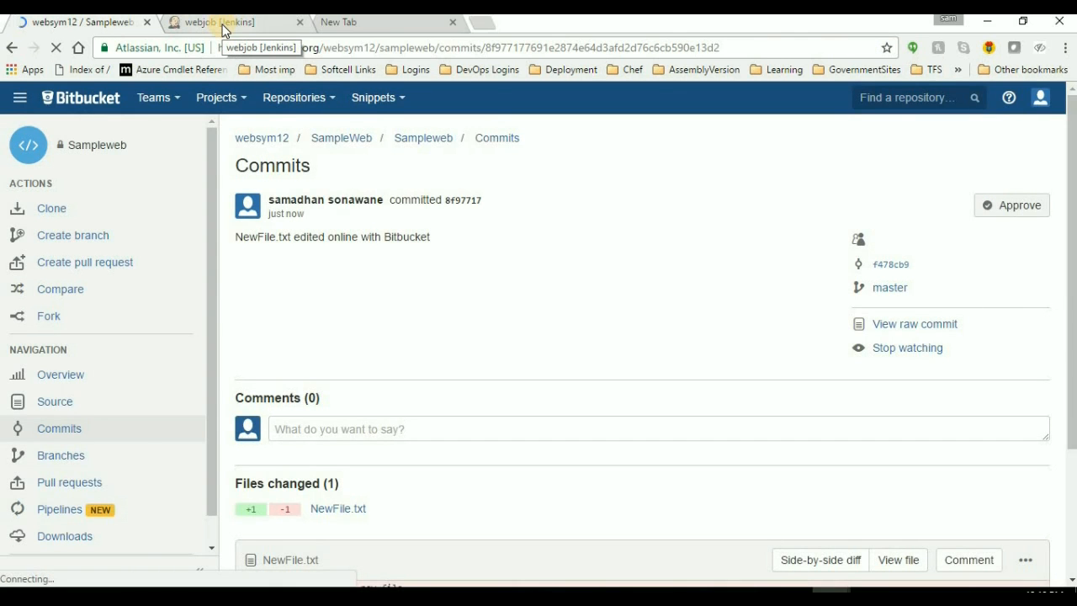
- Return to Jenkins and view the console output of webjob's successful build #1
left_click(223, 21)
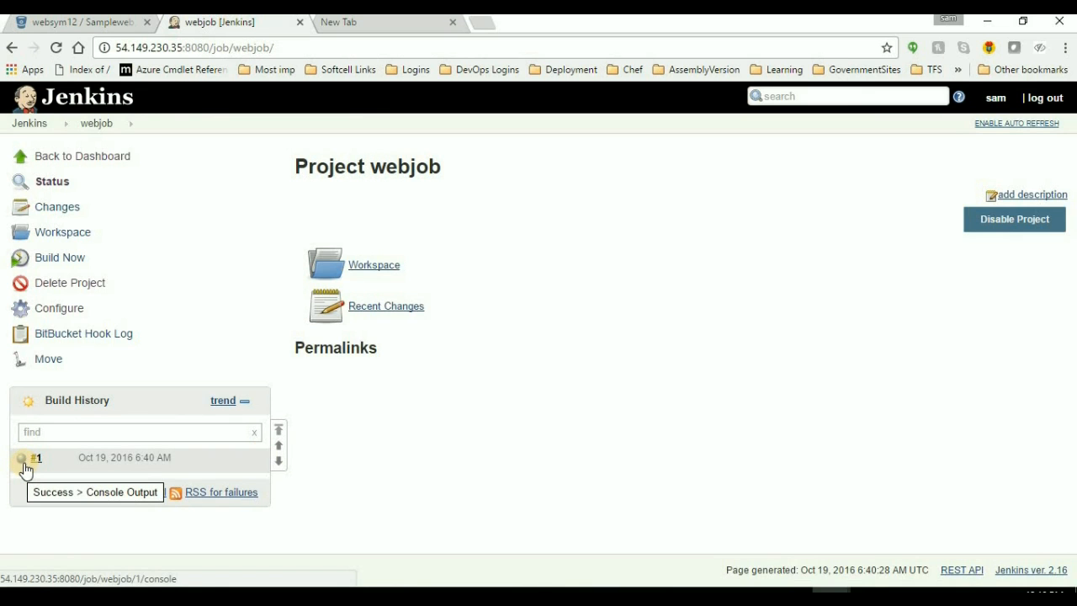
left_click(36, 457)
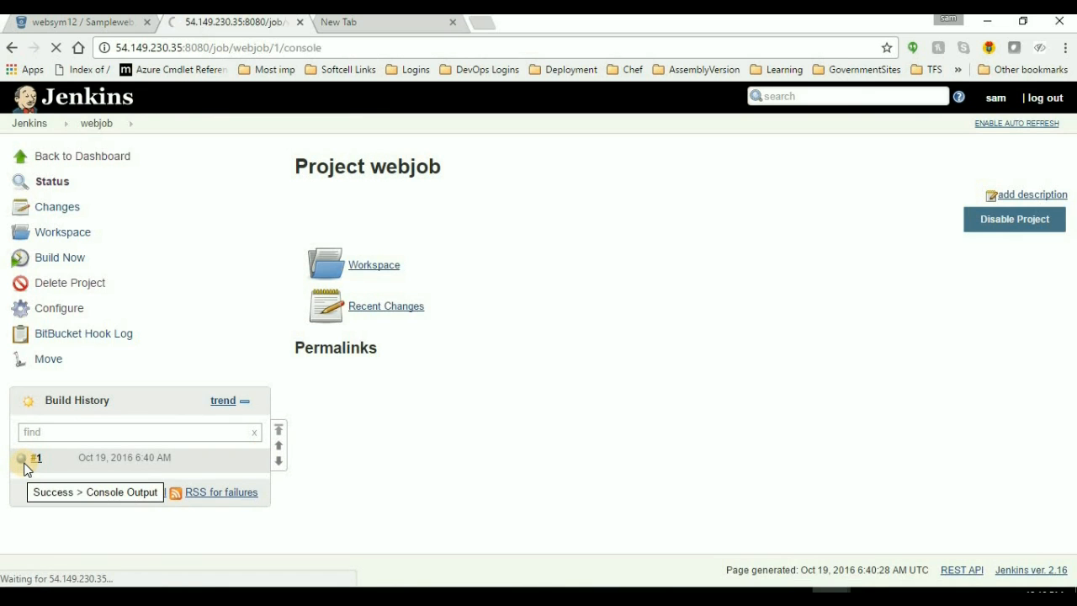